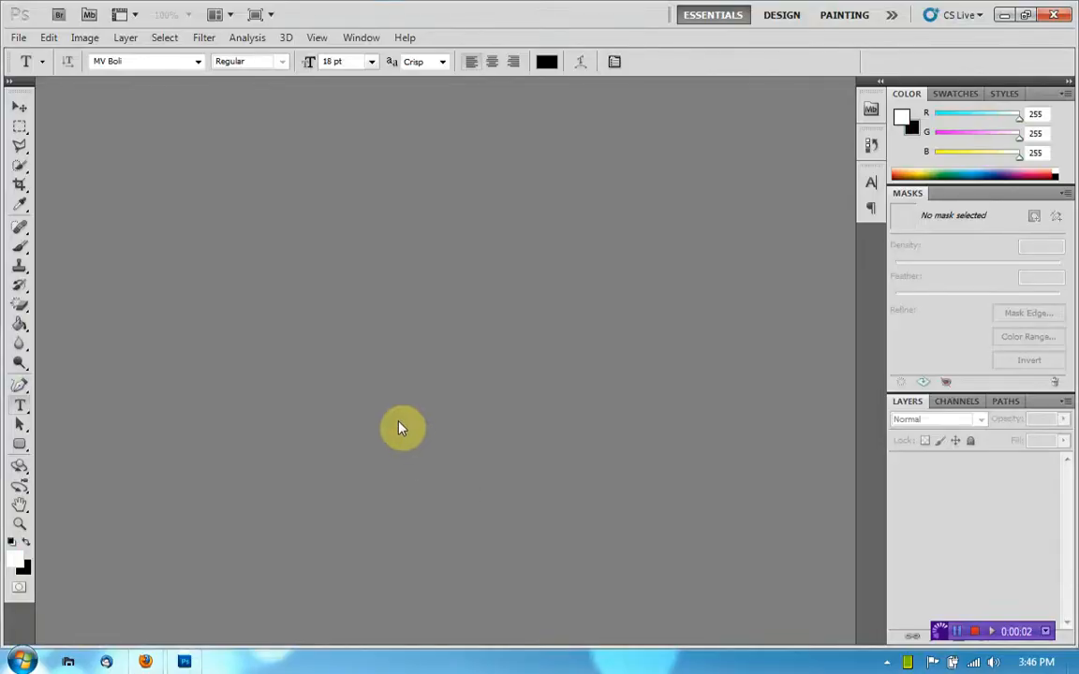
mouse_move(414, 461)
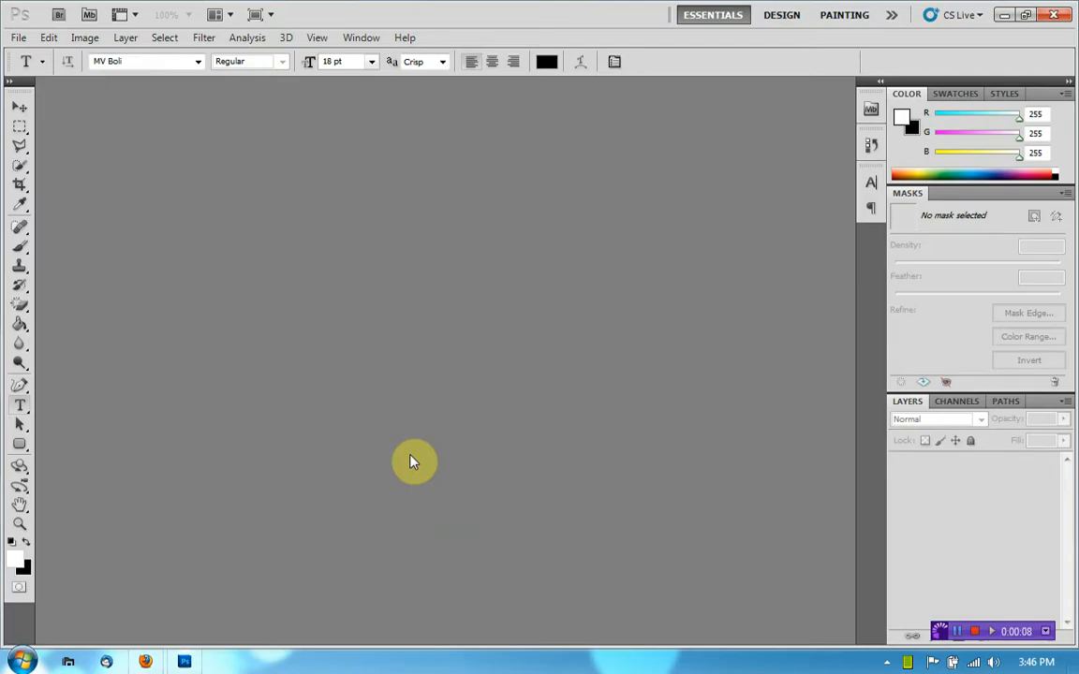
mouse_move(406, 476)
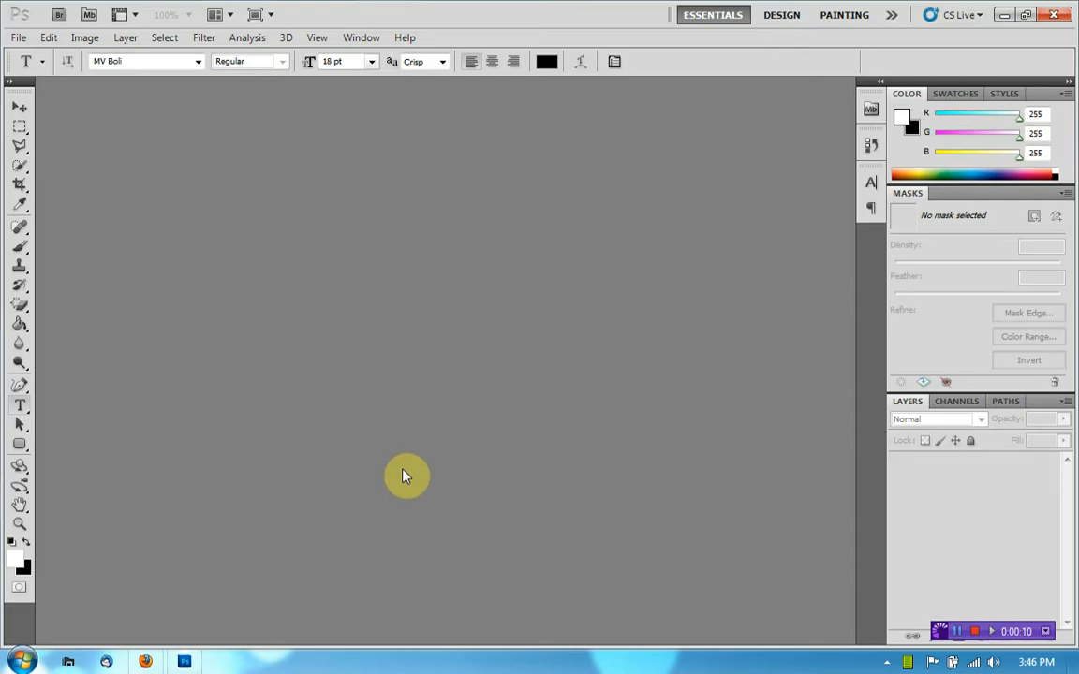
mouse_move(390, 393)
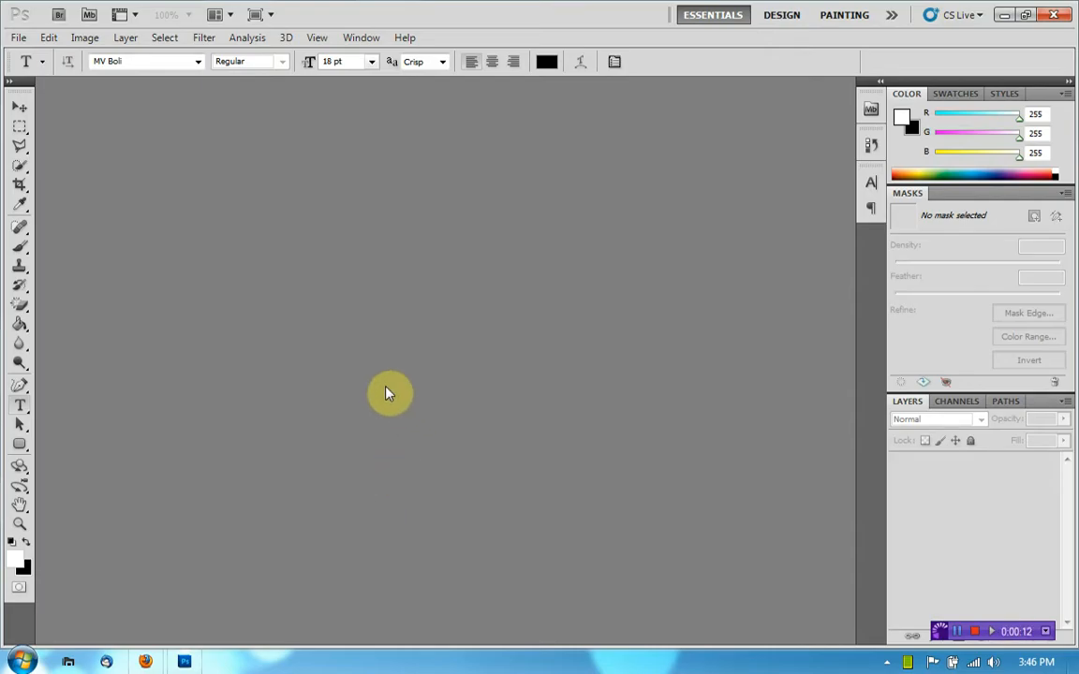
mouse_move(348, 387)
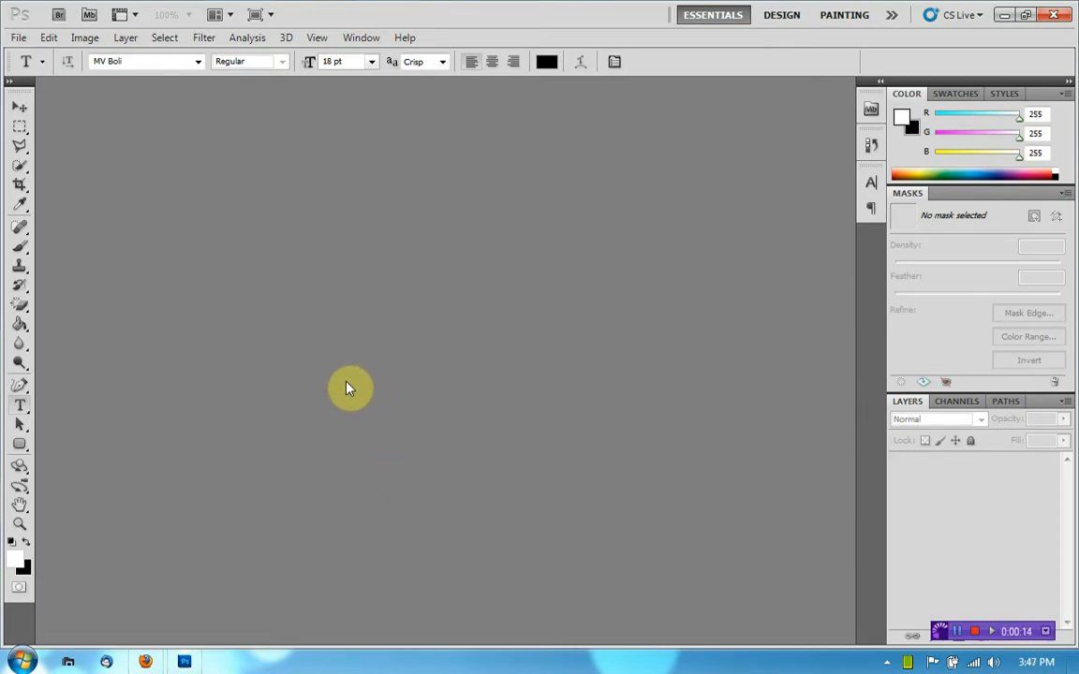
mouse_move(348, 350)
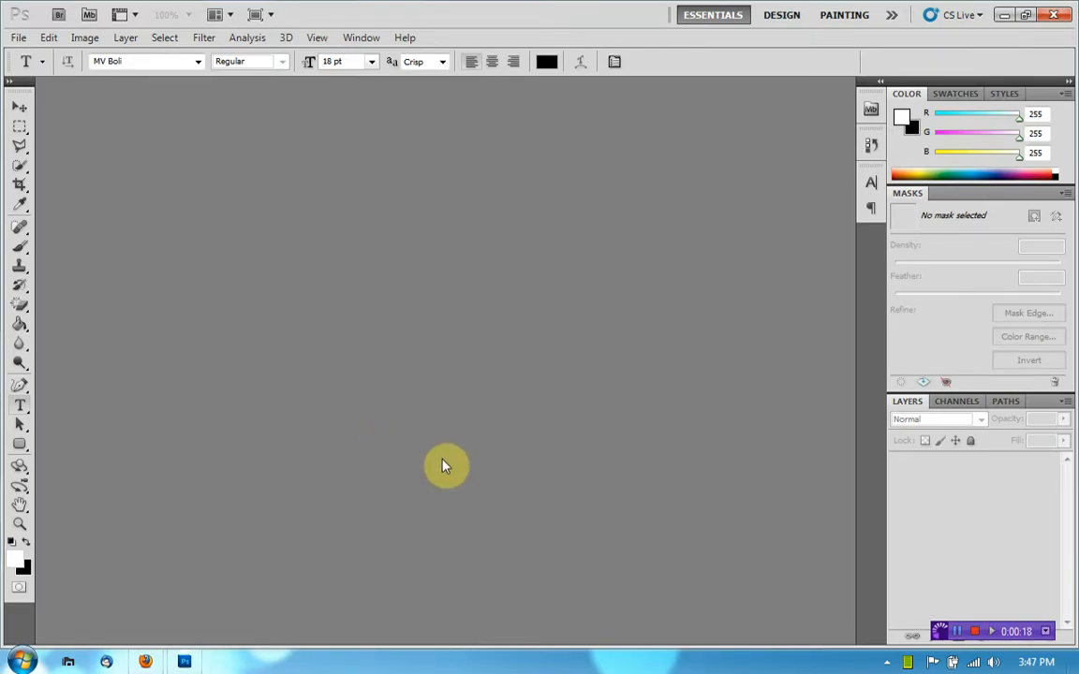
mouse_move(565, 408)
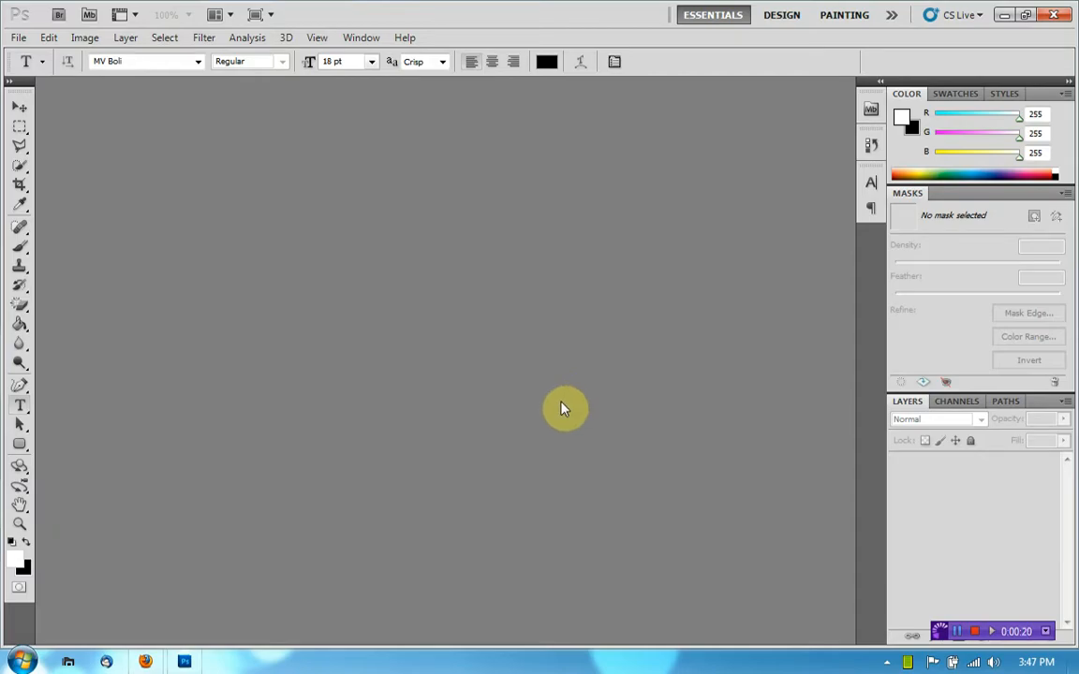
mouse_move(532, 451)
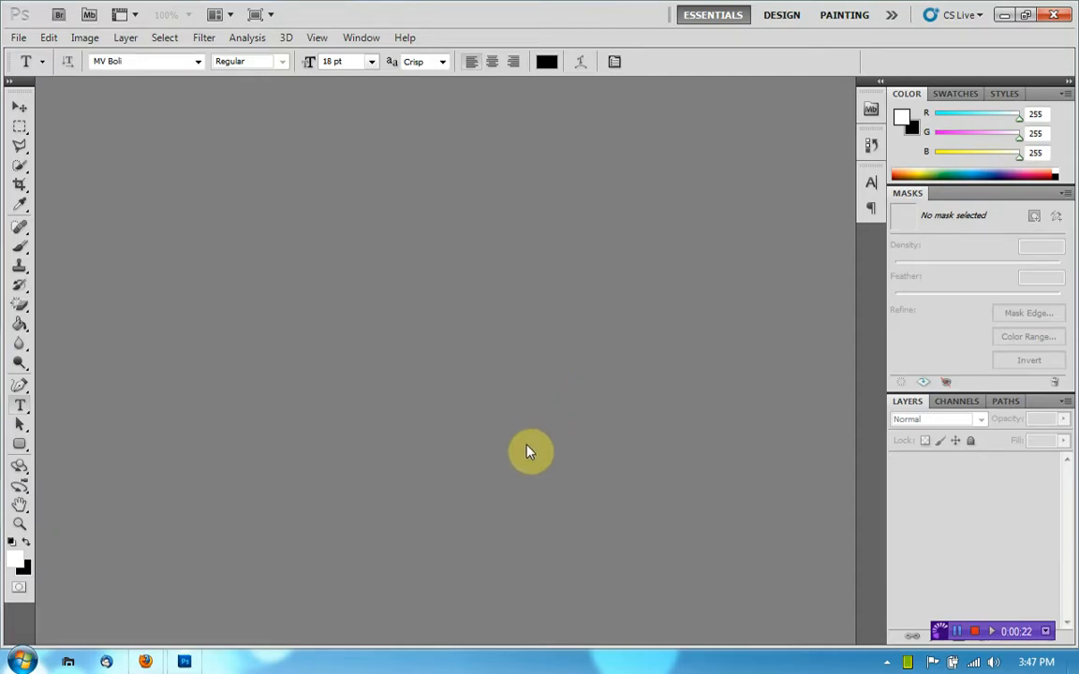
mouse_move(524, 459)
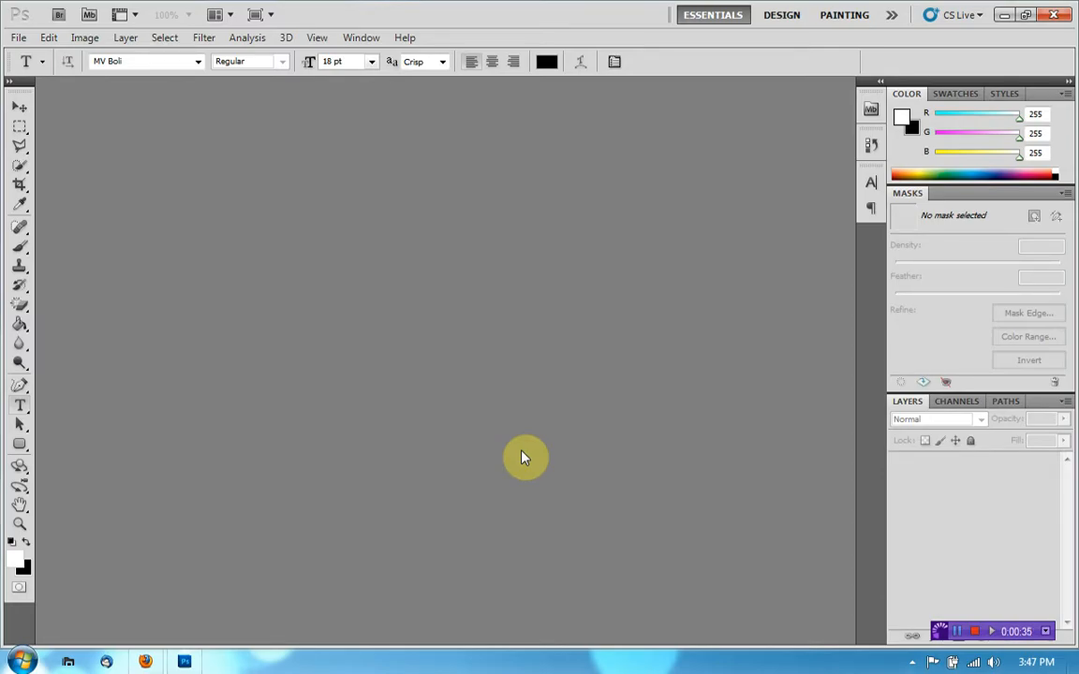
mouse_move(497, 450)
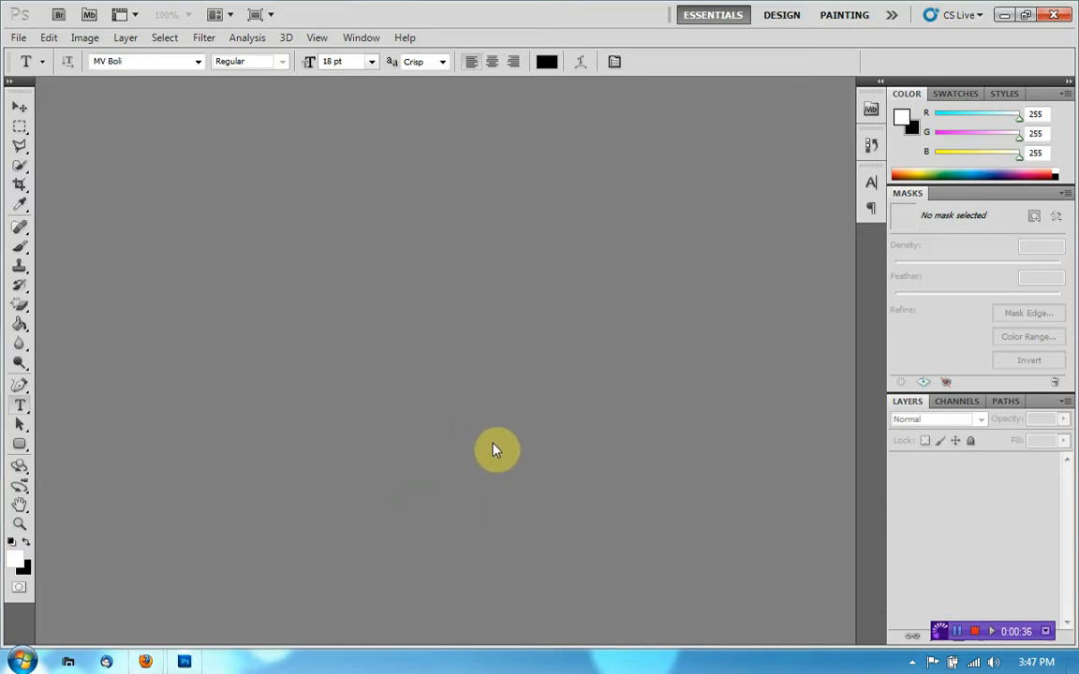
mouse_move(697, 570)
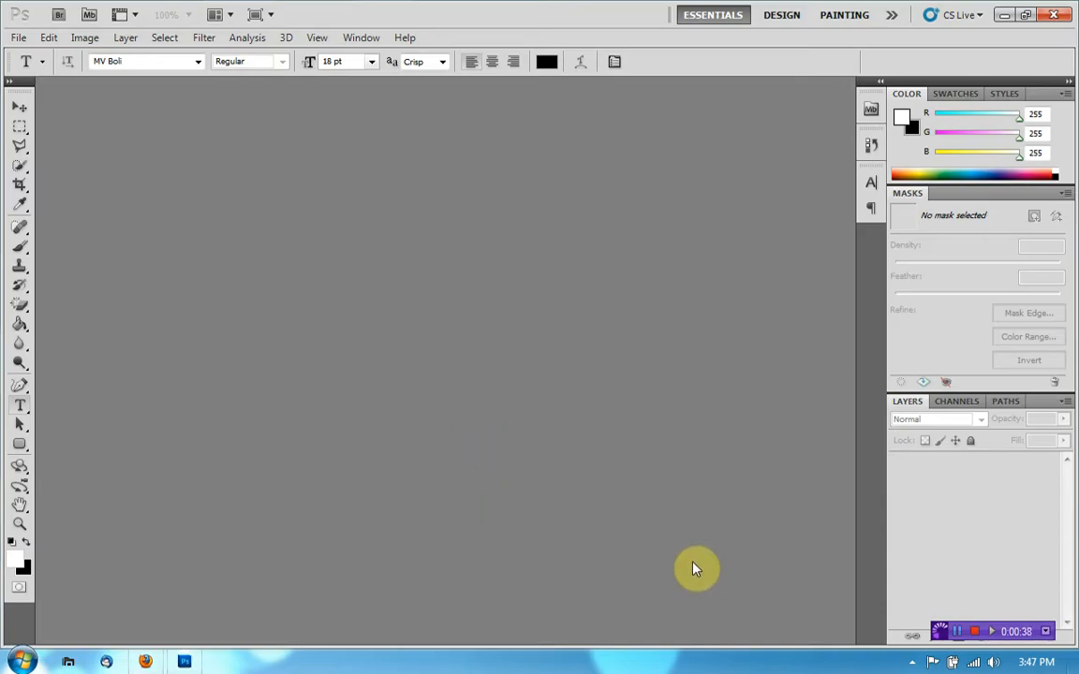
mouse_move(275, 311)
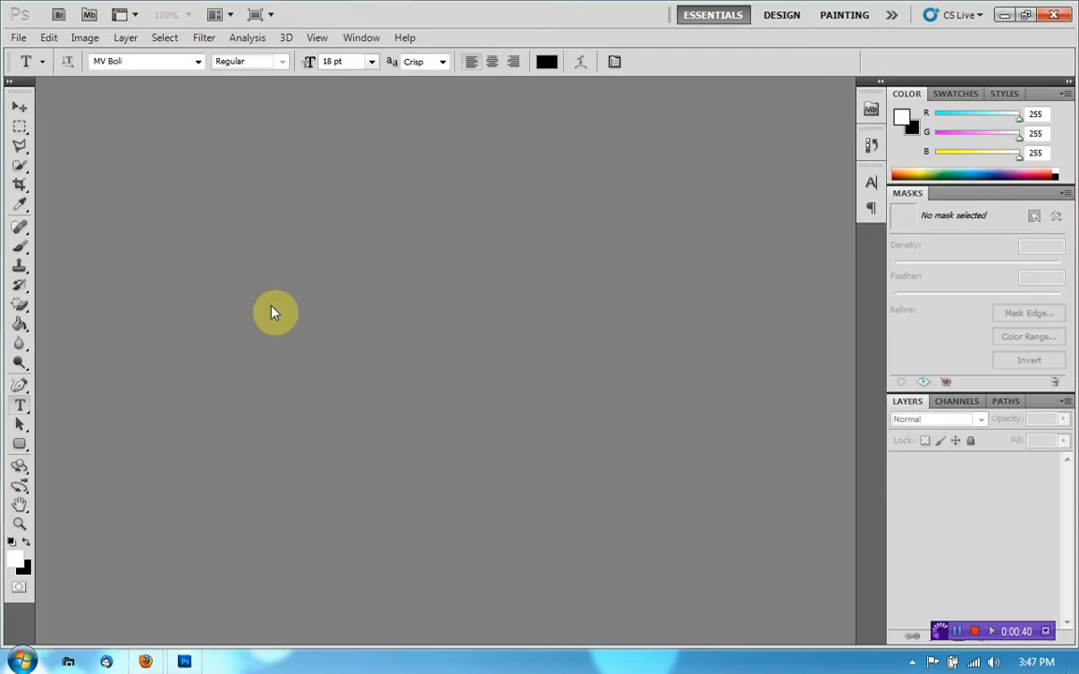
mouse_move(264, 322)
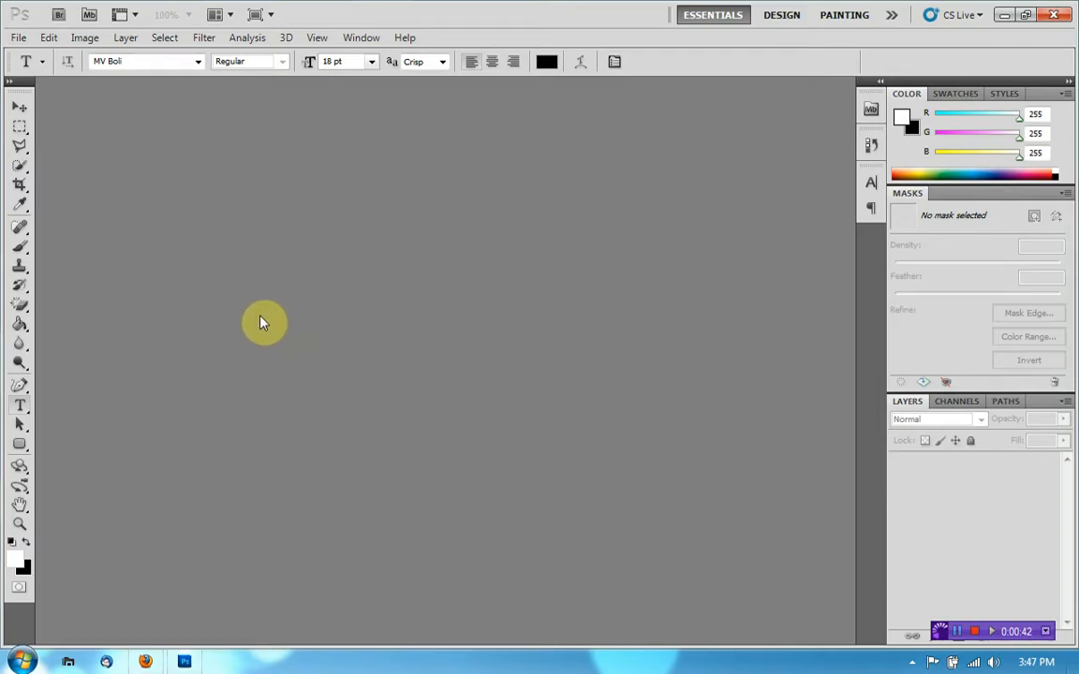
mouse_move(266, 374)
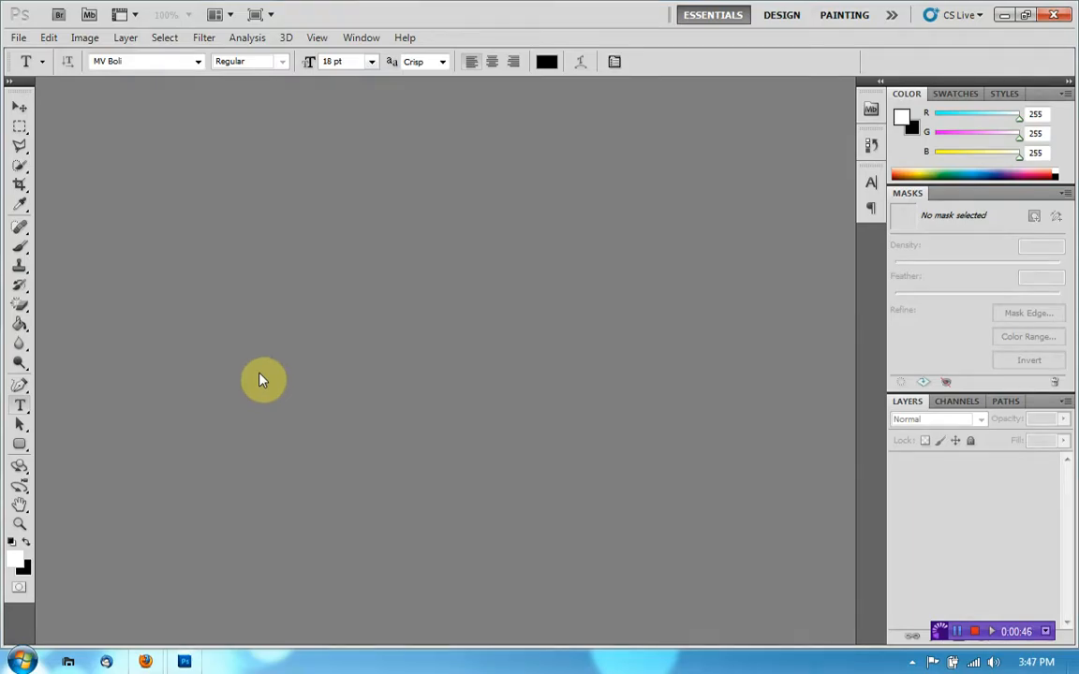
mouse_move(296, 420)
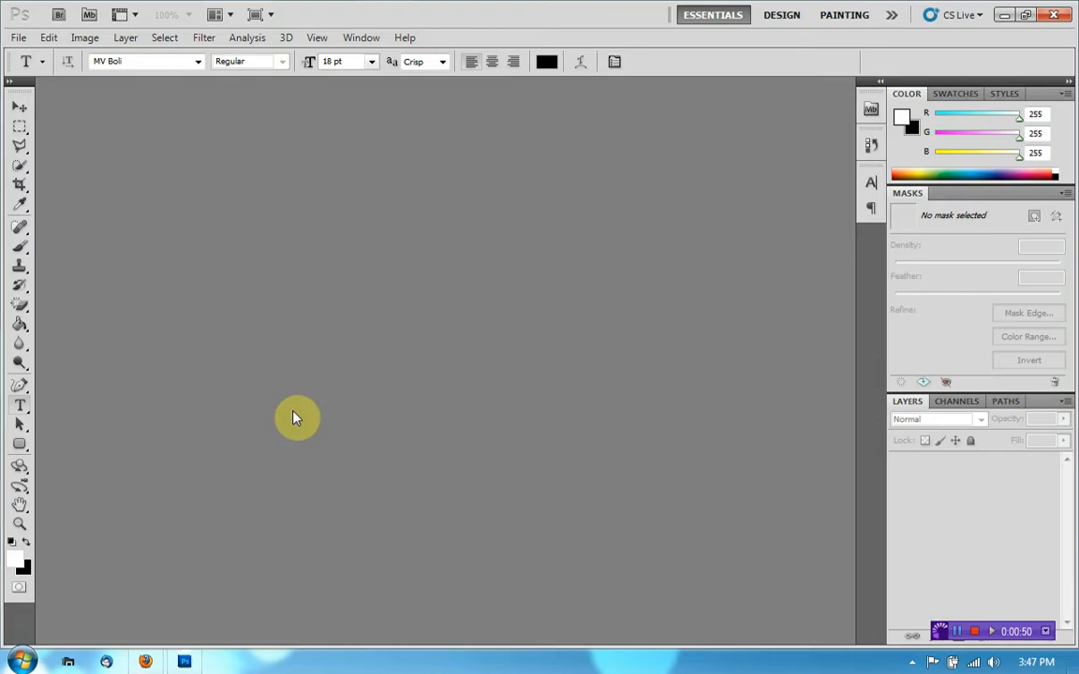
mouse_move(390, 440)
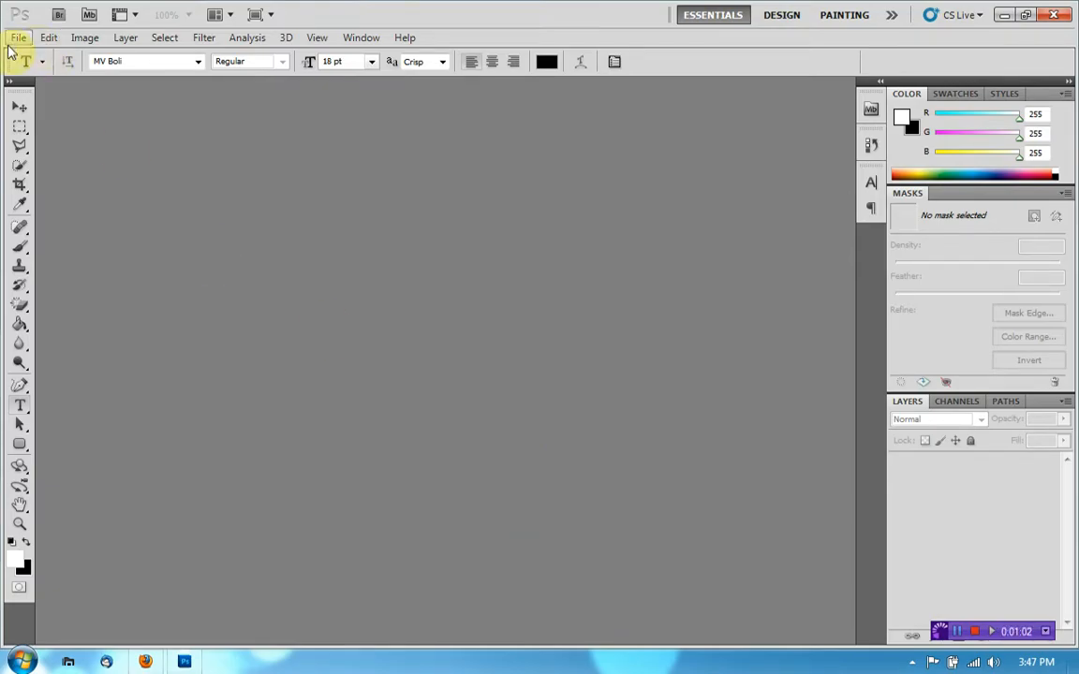
mouse_move(65, 73)
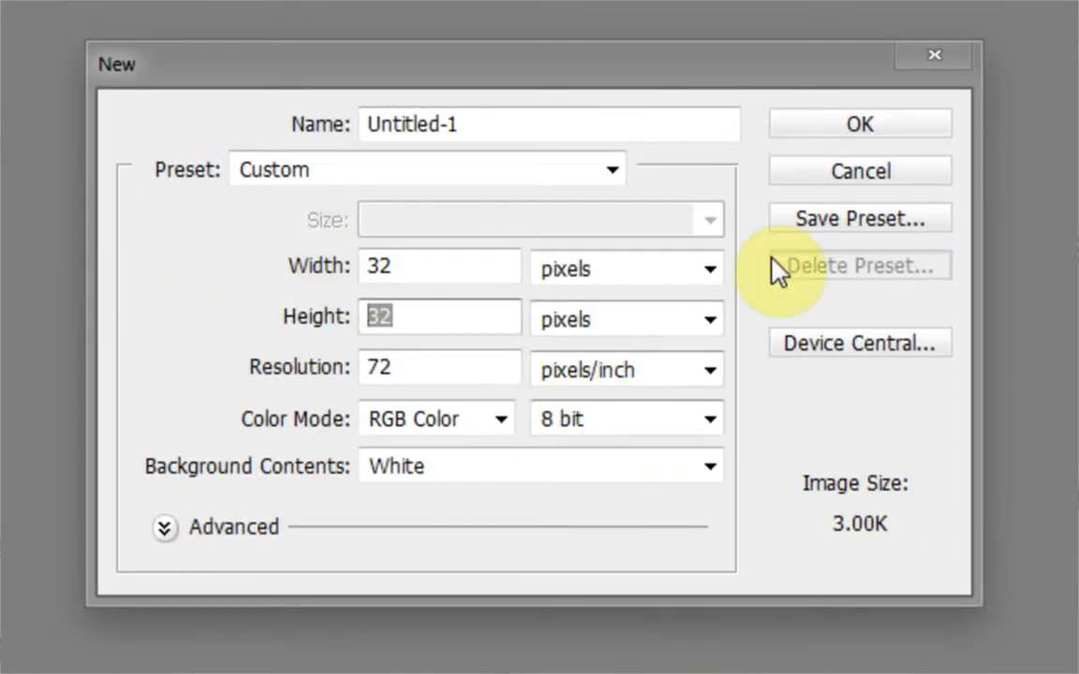
- Create the new 32×32-pixel white document and magnify the tiny canvas to work on it
left_click(858, 124)
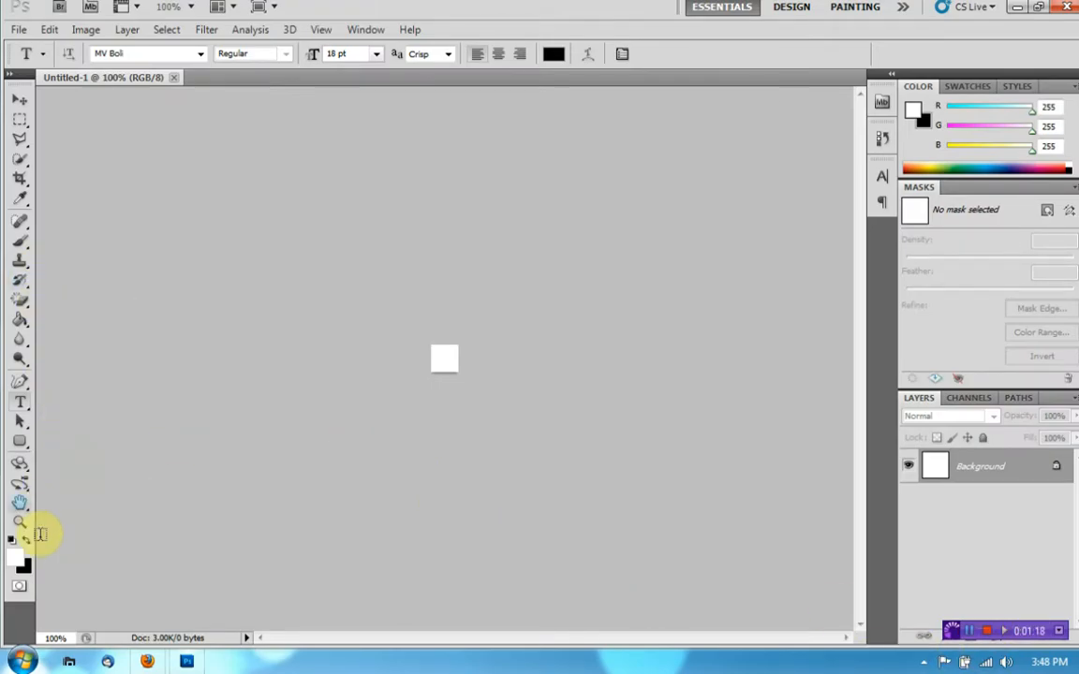
left_click(19, 523)
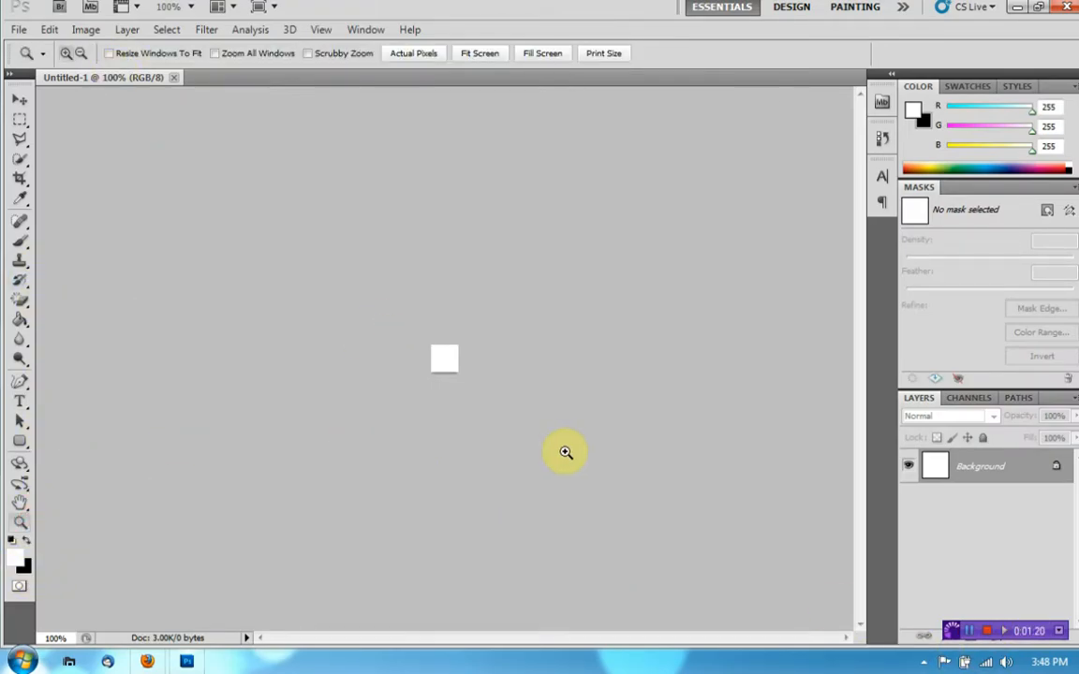
left_click(565, 451)
type("1600")
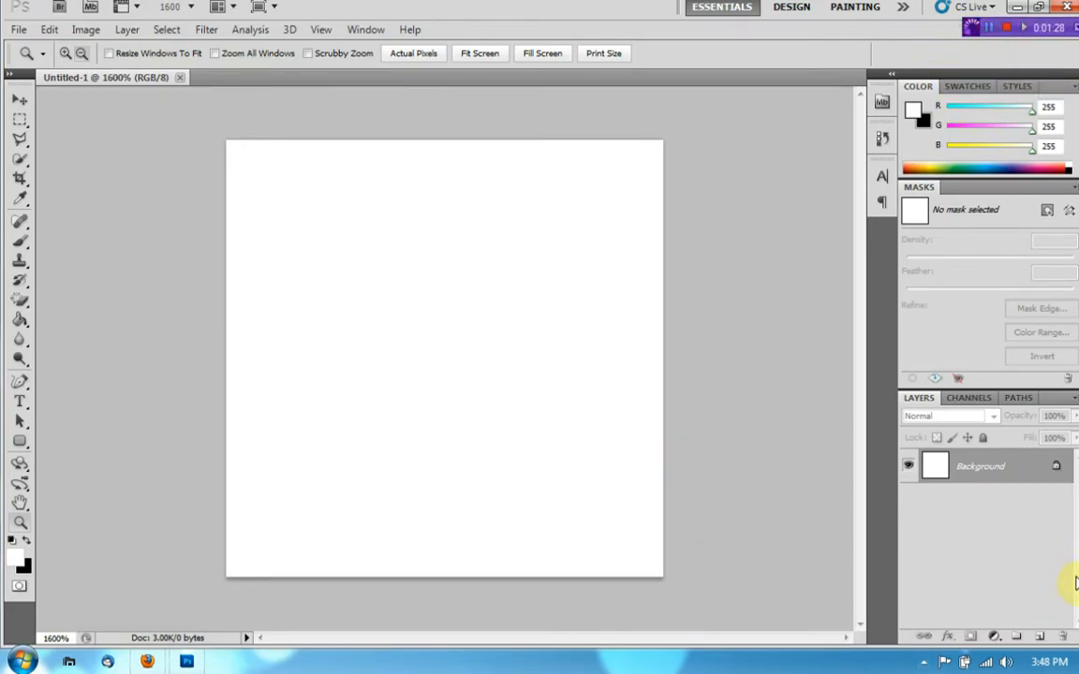
- Add an empty Layer 1 and delete the white Background layer, leaving transparency
left_click(18, 98)
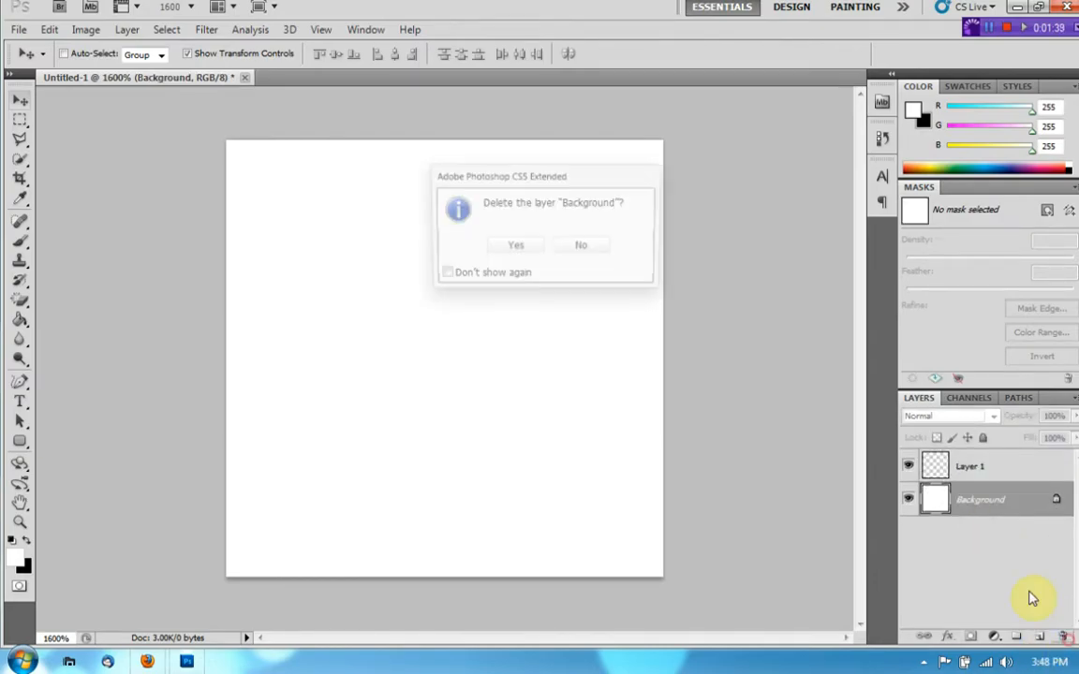
left_click(515, 244)
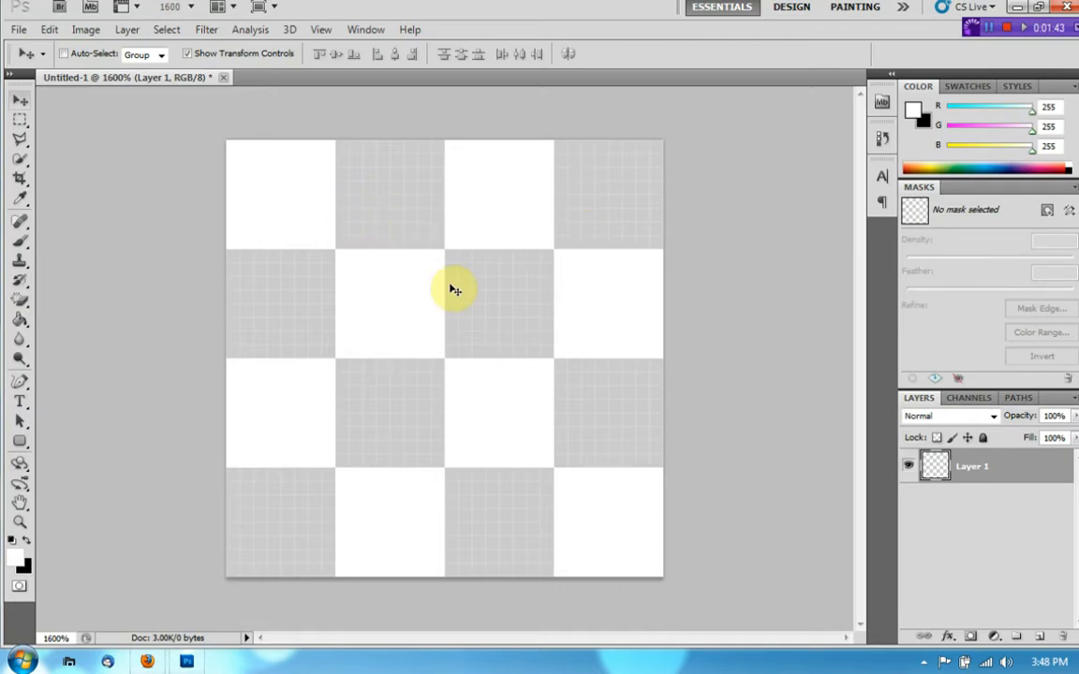
mouse_move(551, 281)
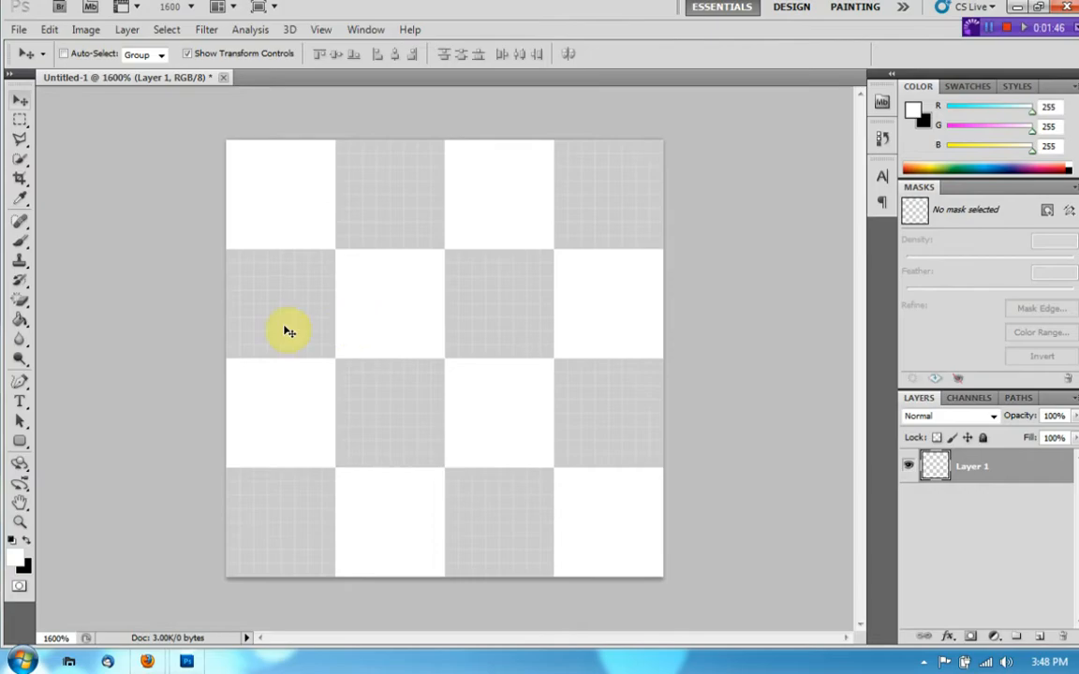
mouse_move(219, 333)
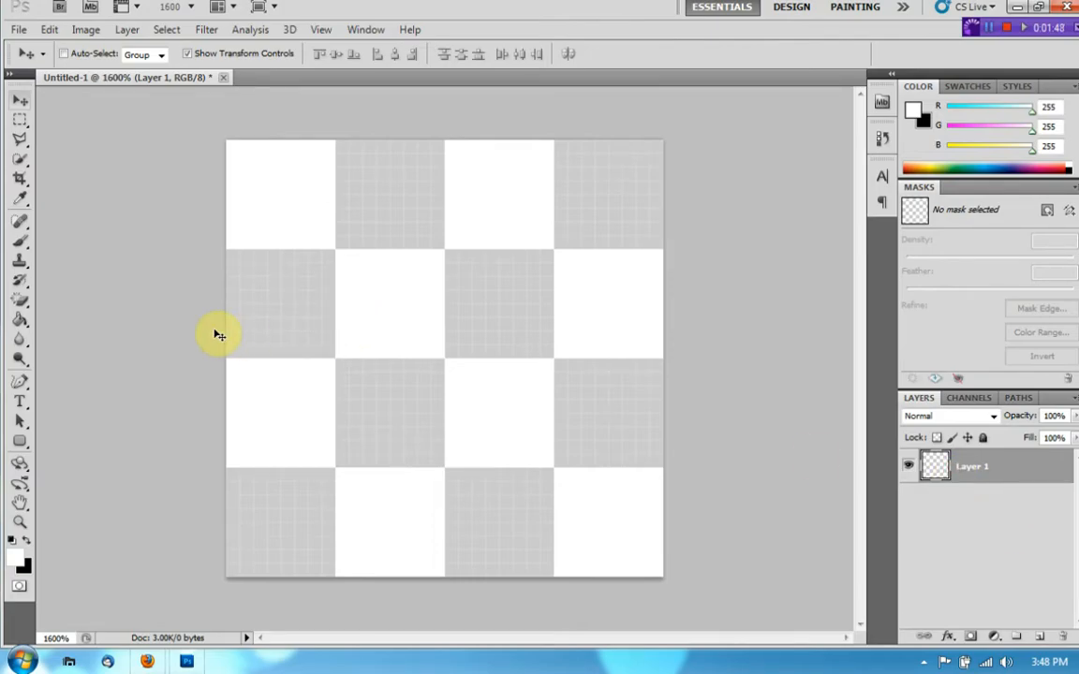
mouse_move(504, 395)
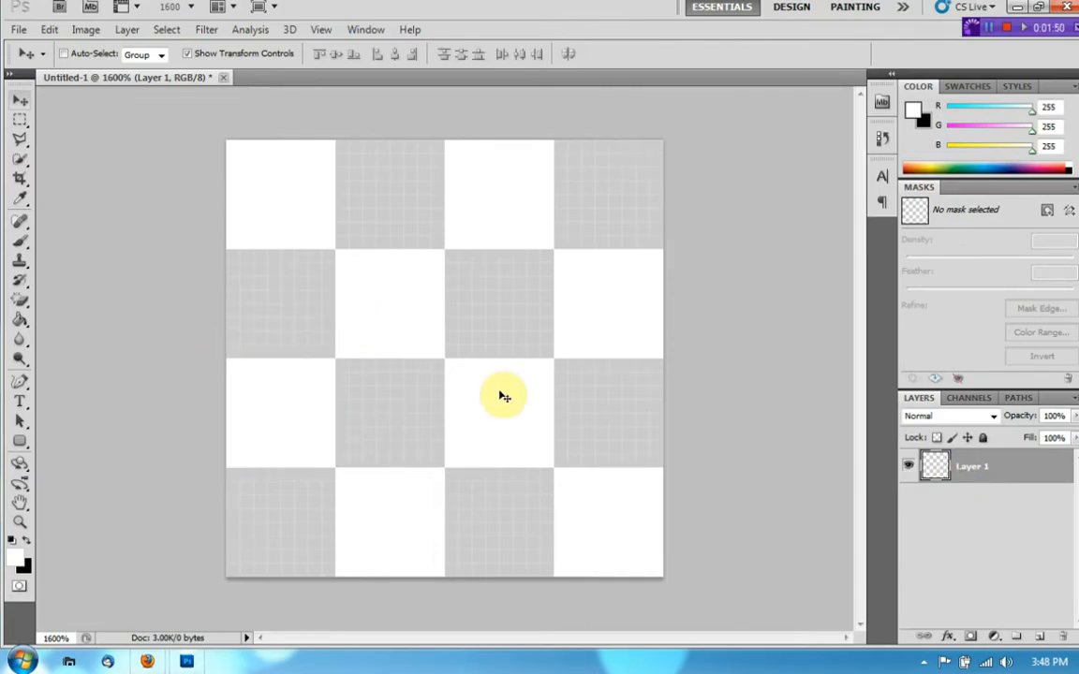
mouse_move(258, 467)
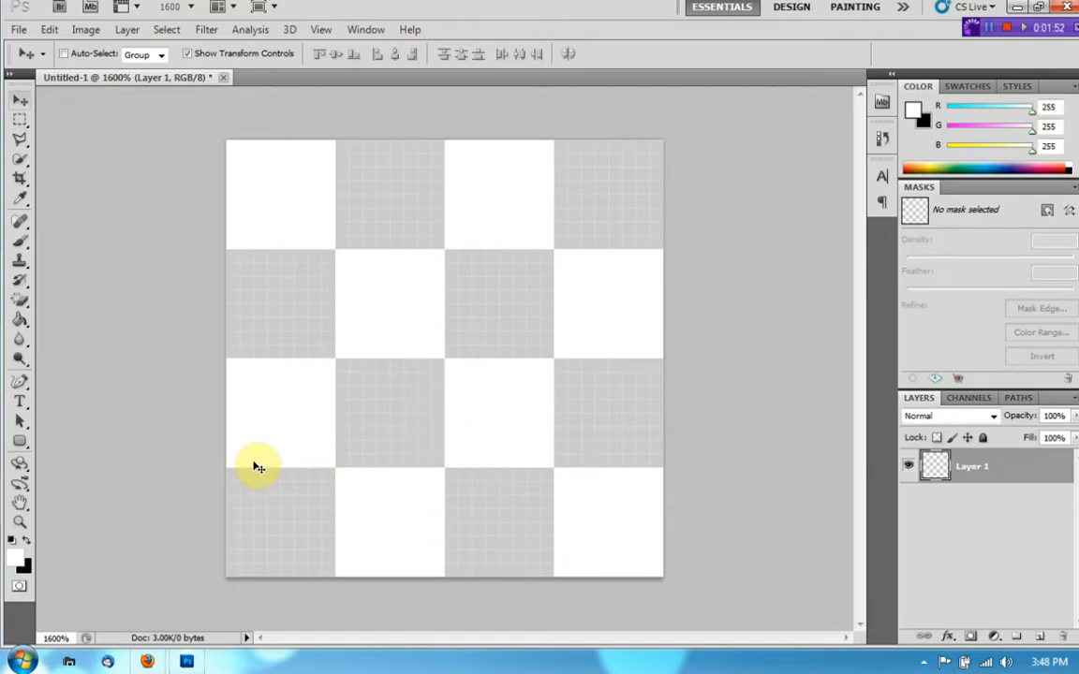
mouse_move(159, 435)
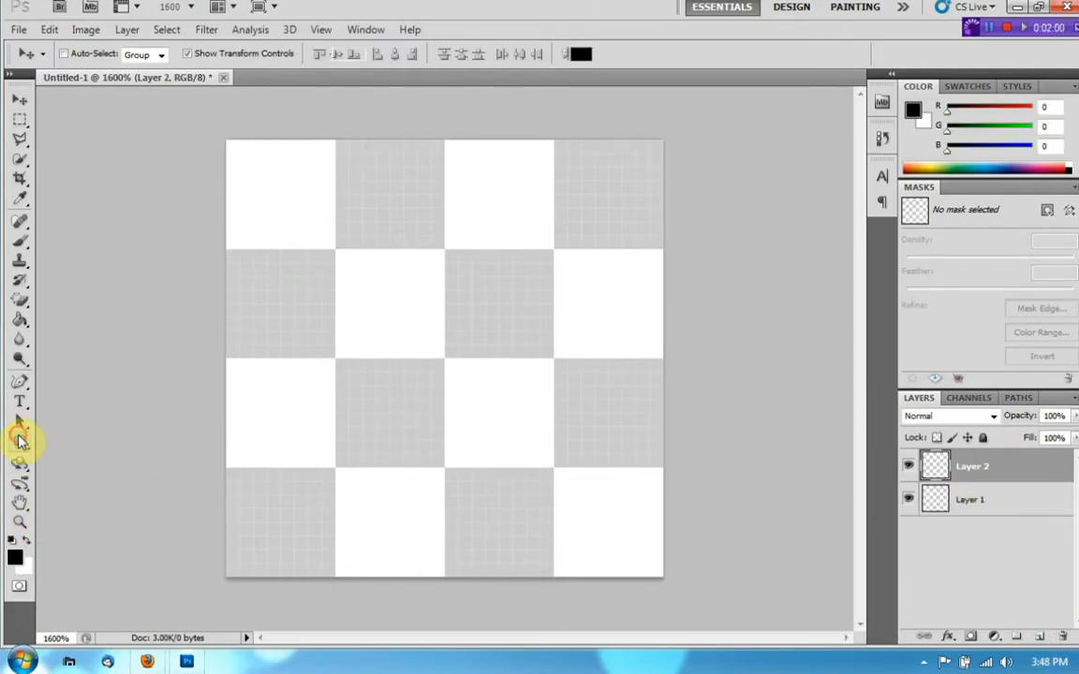
- Select the Rounded Rectangle tool for drawing the black 10 px-radius shape
left_click(18, 445)
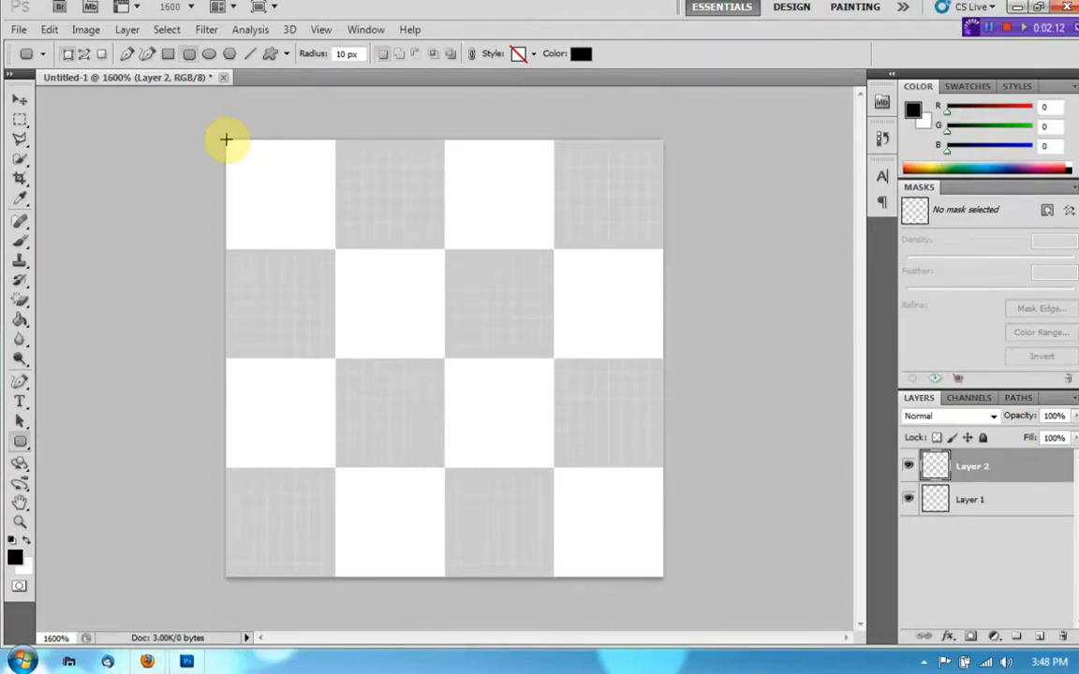
mouse_move(257, 165)
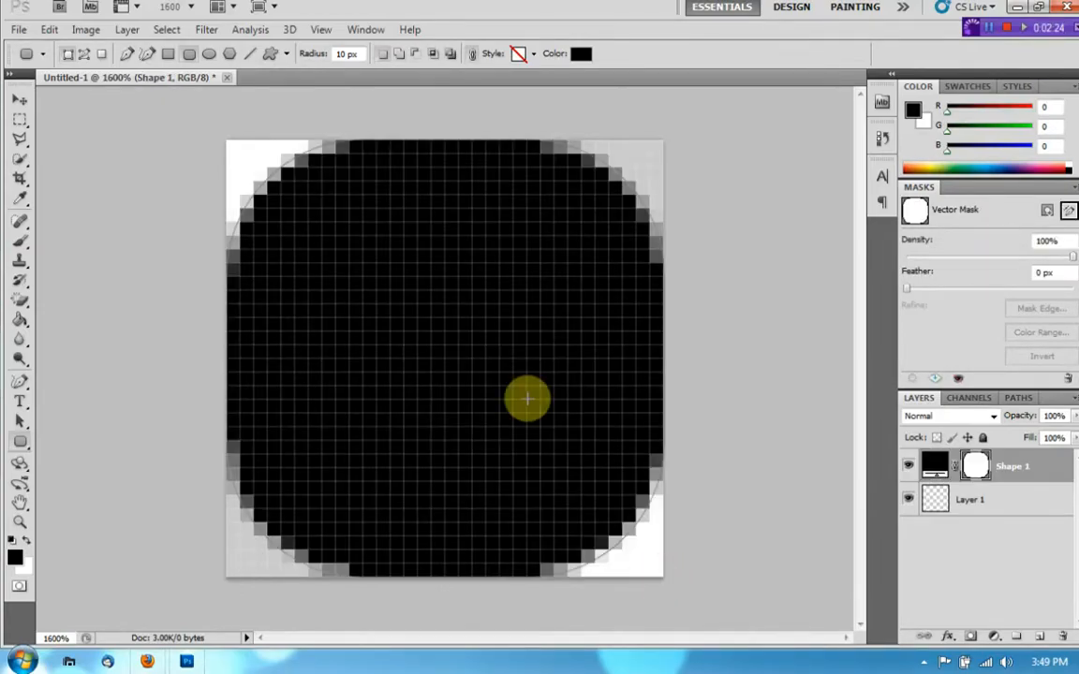
mouse_move(678, 517)
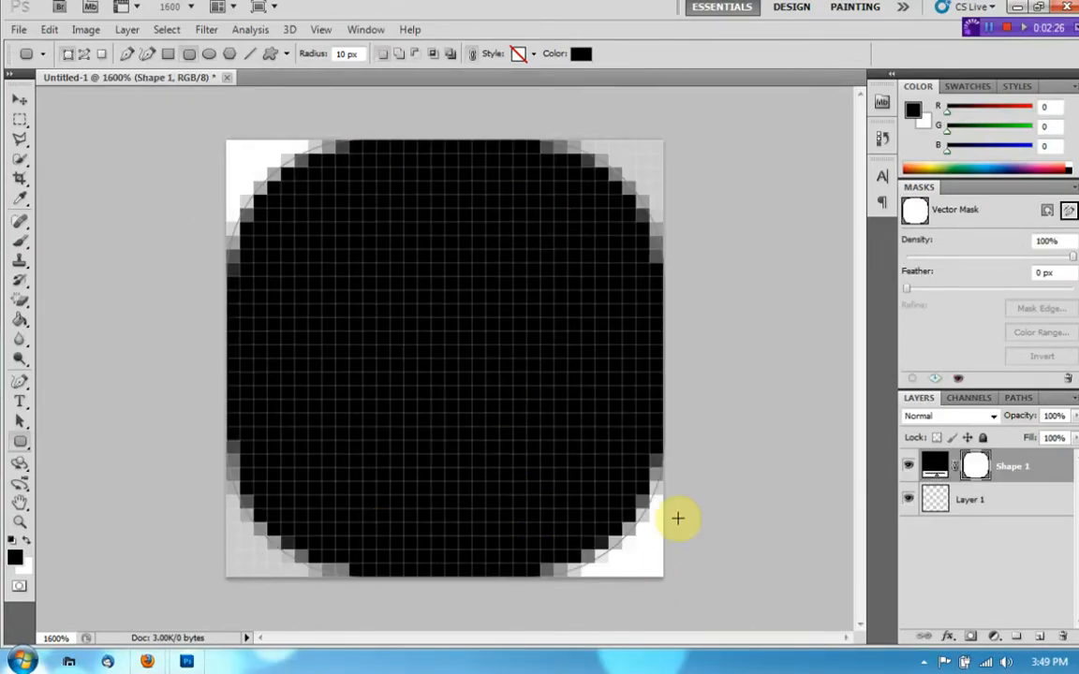
mouse_move(539, 553)
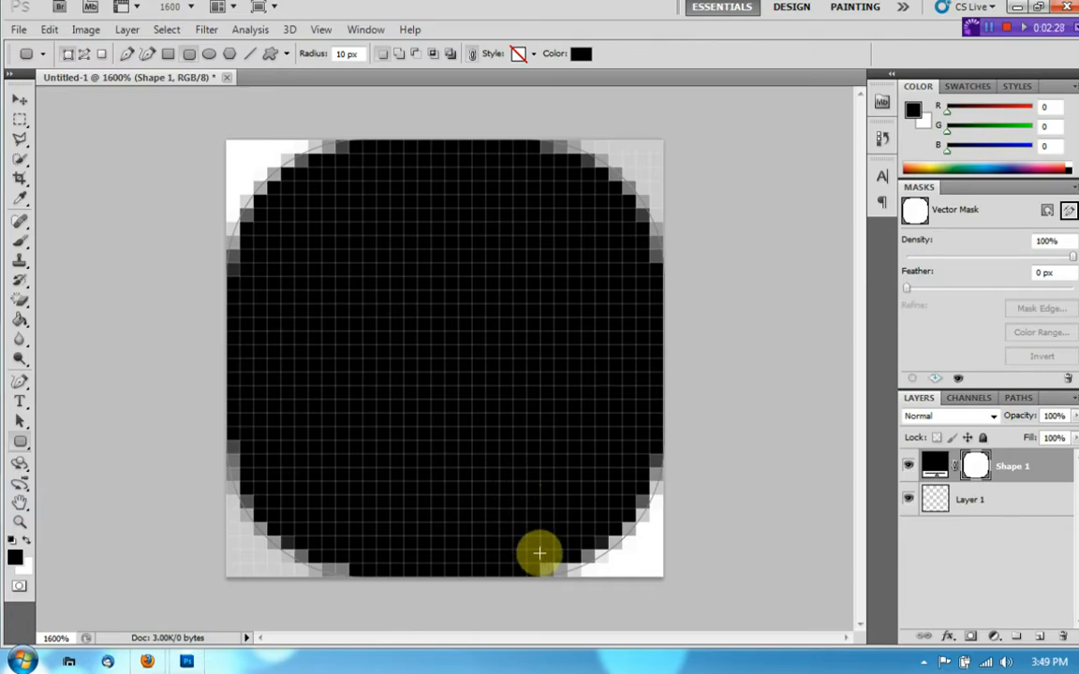
mouse_move(1027, 571)
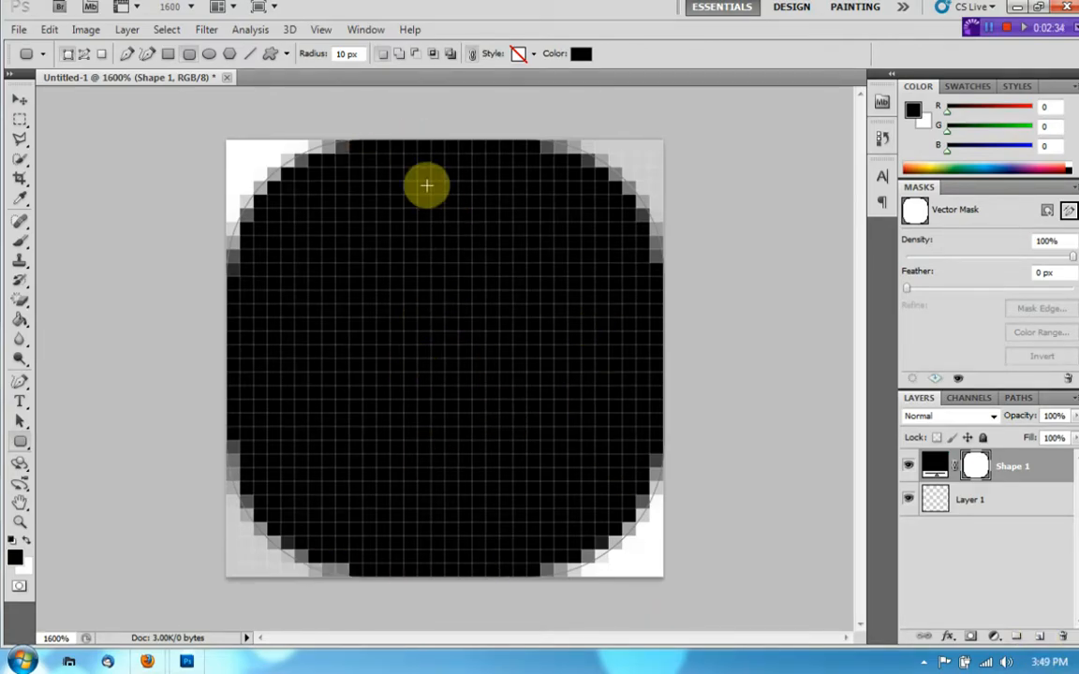
mouse_move(453, 525)
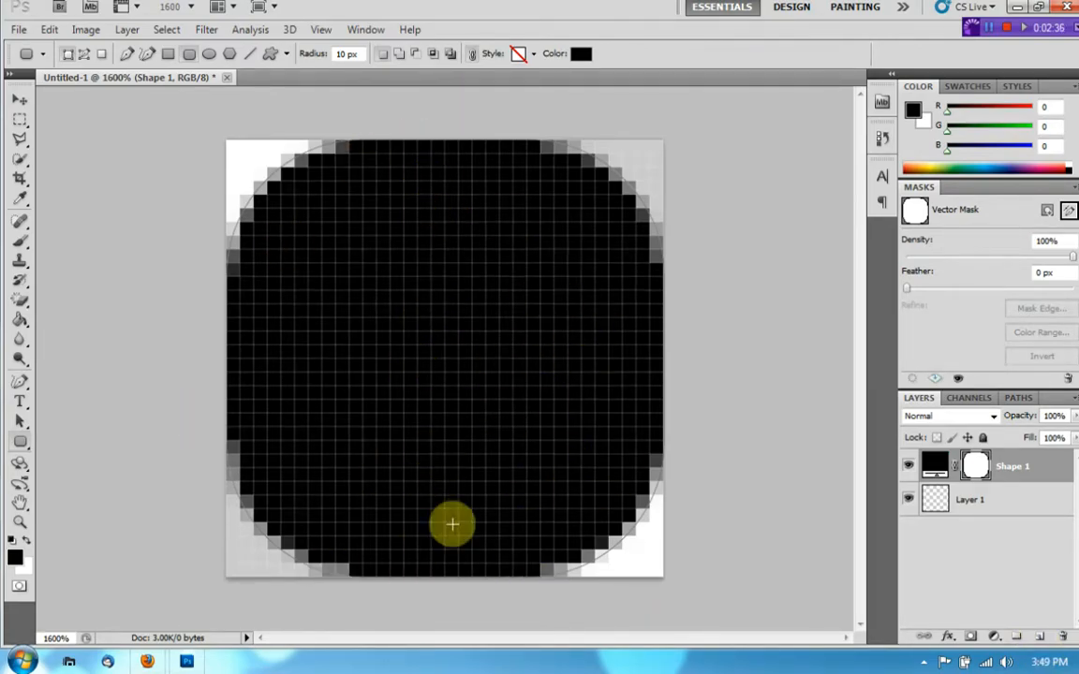
mouse_move(304, 307)
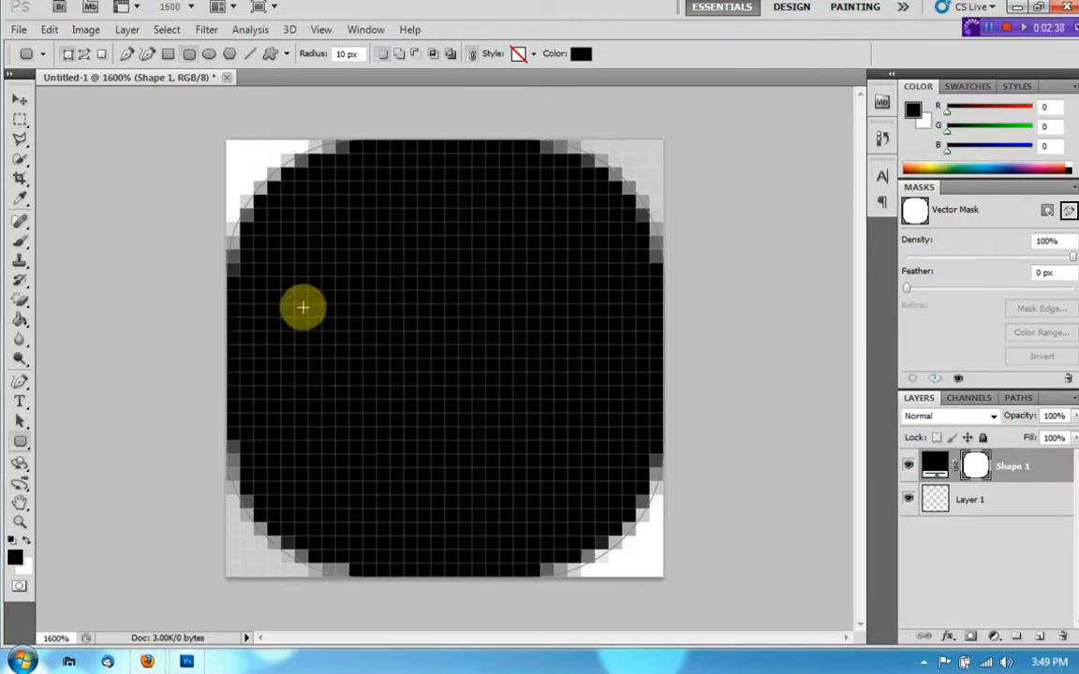
mouse_move(352, 375)
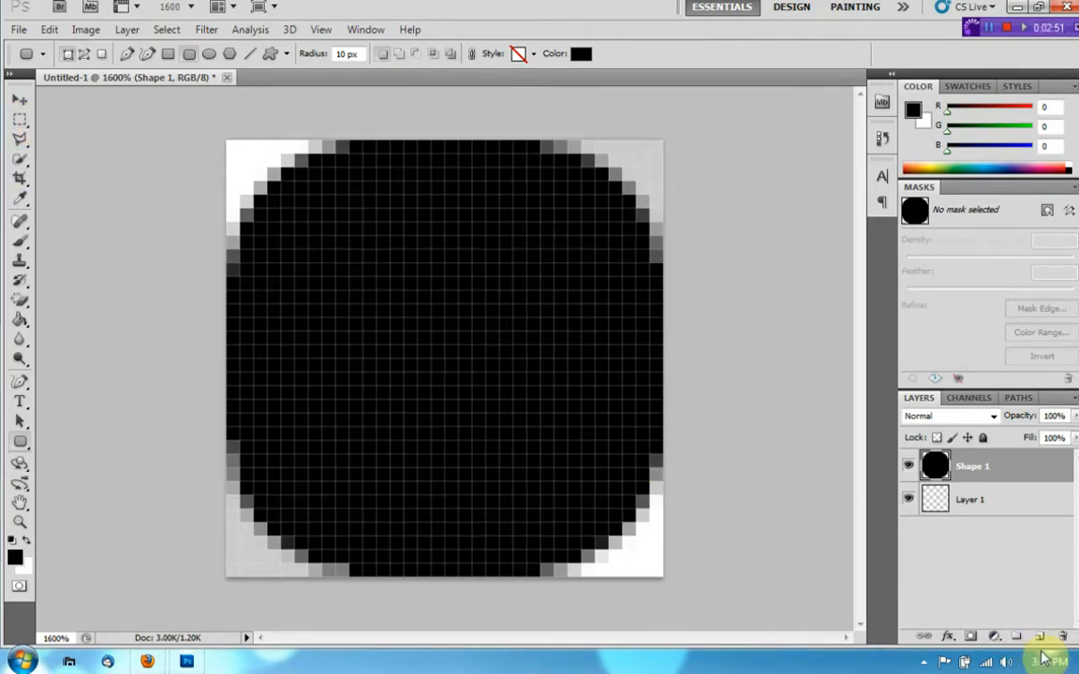
- Draw a black rounded shape over the icon's upper half on a new layer and rasterize it as Shape 2
left_click(1041, 637)
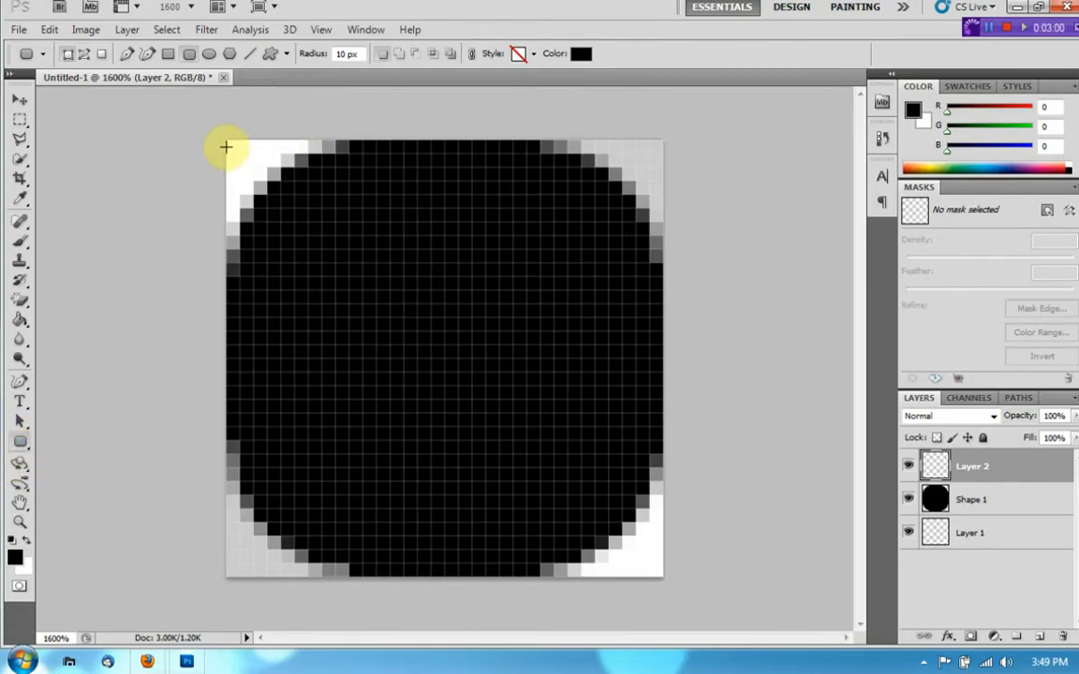
left_click_drag(225, 146, 669, 398)
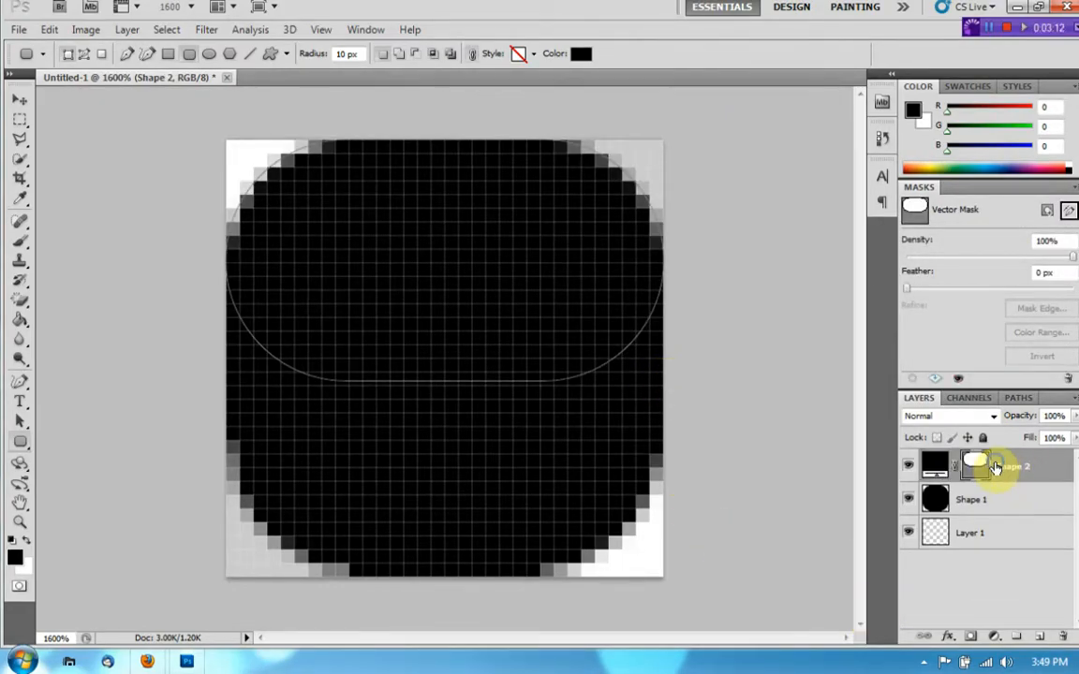
right_click(996, 466)
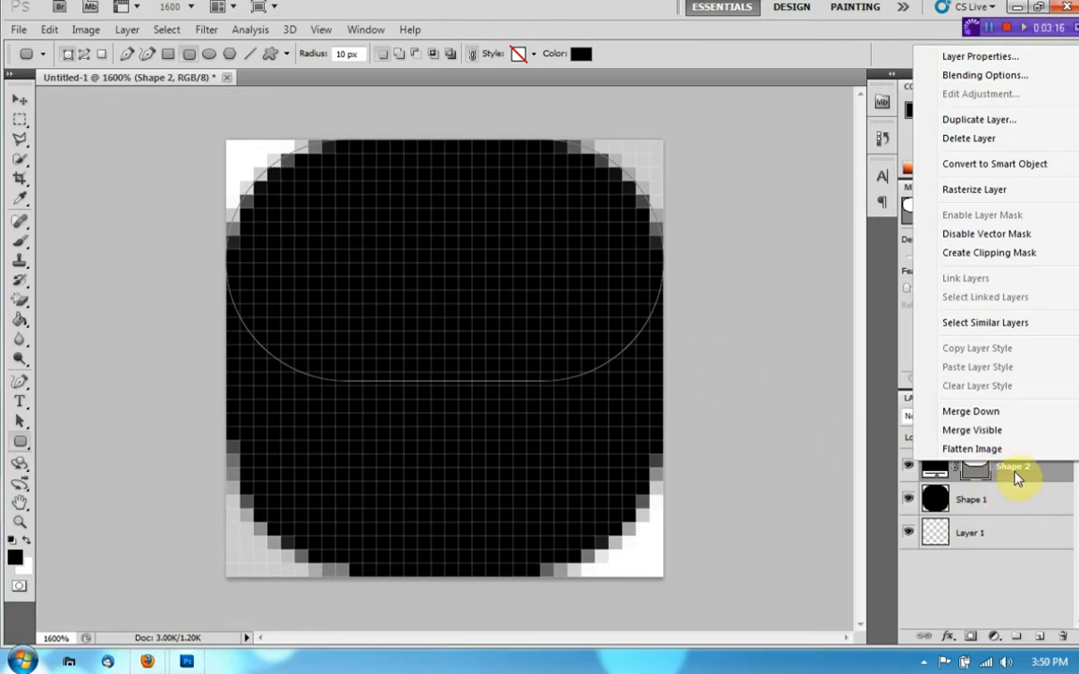
left_click(974, 189)
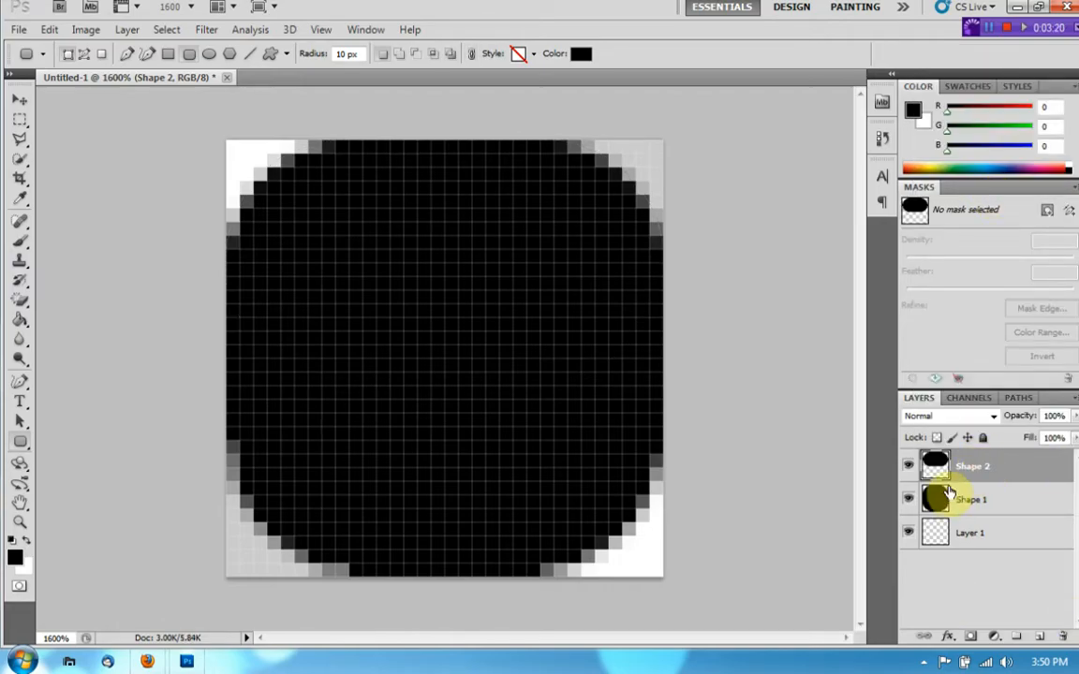
mouse_move(946, 479)
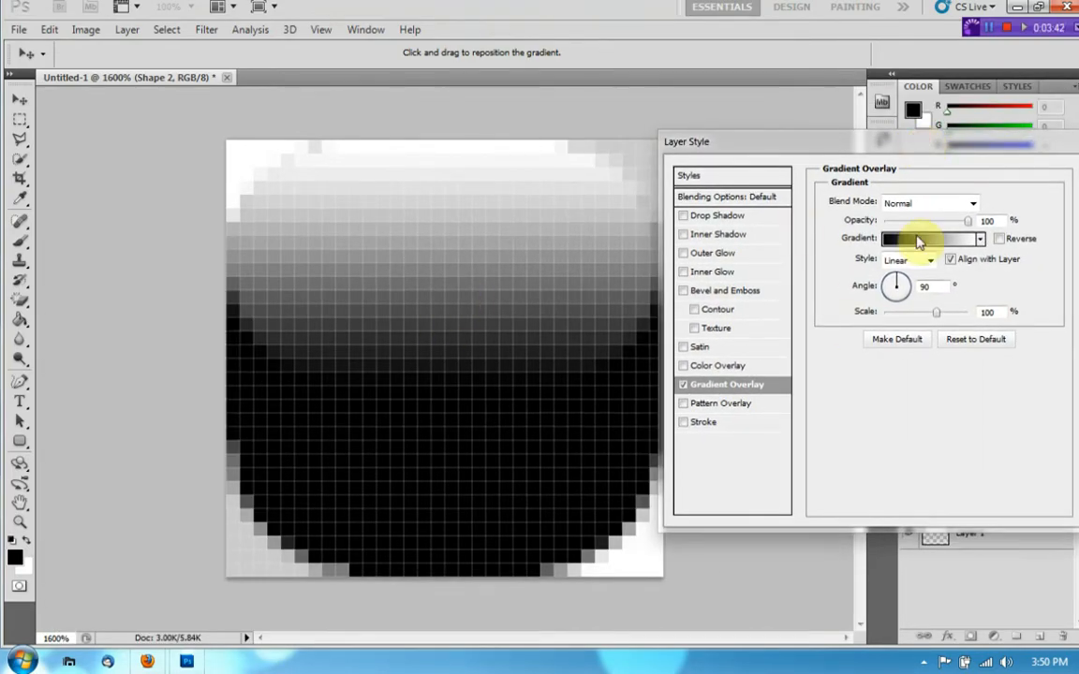
- Edit the overlay's black-to-white gradient, shifting its color stops to new positions
left_click(927, 238)
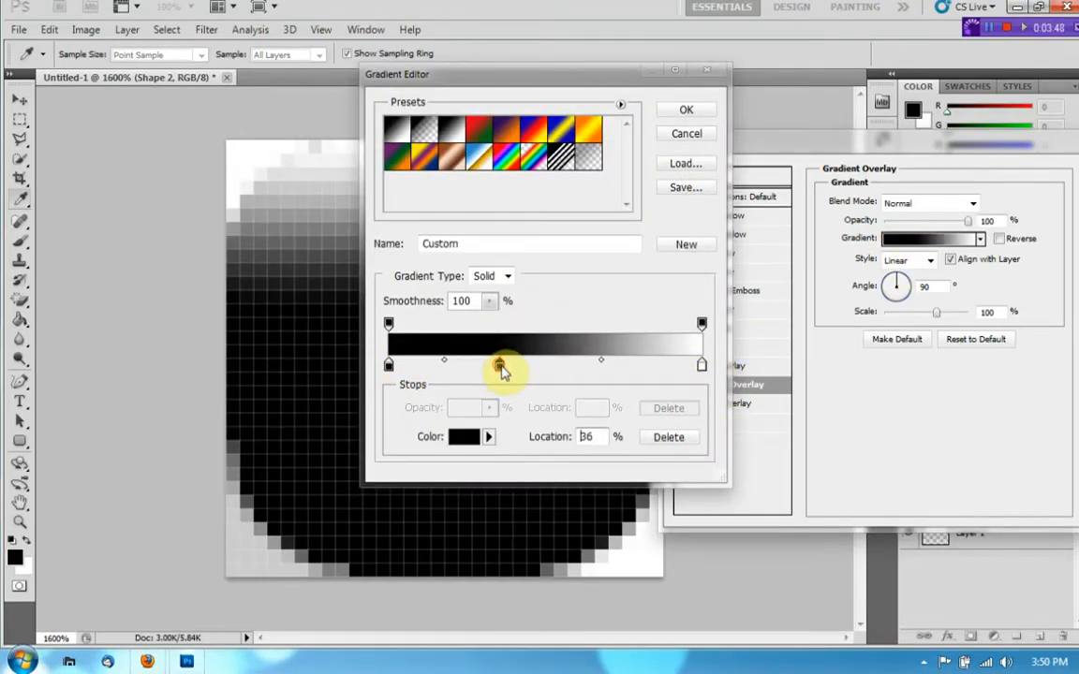
left_click_drag(397, 75, 753, 71)
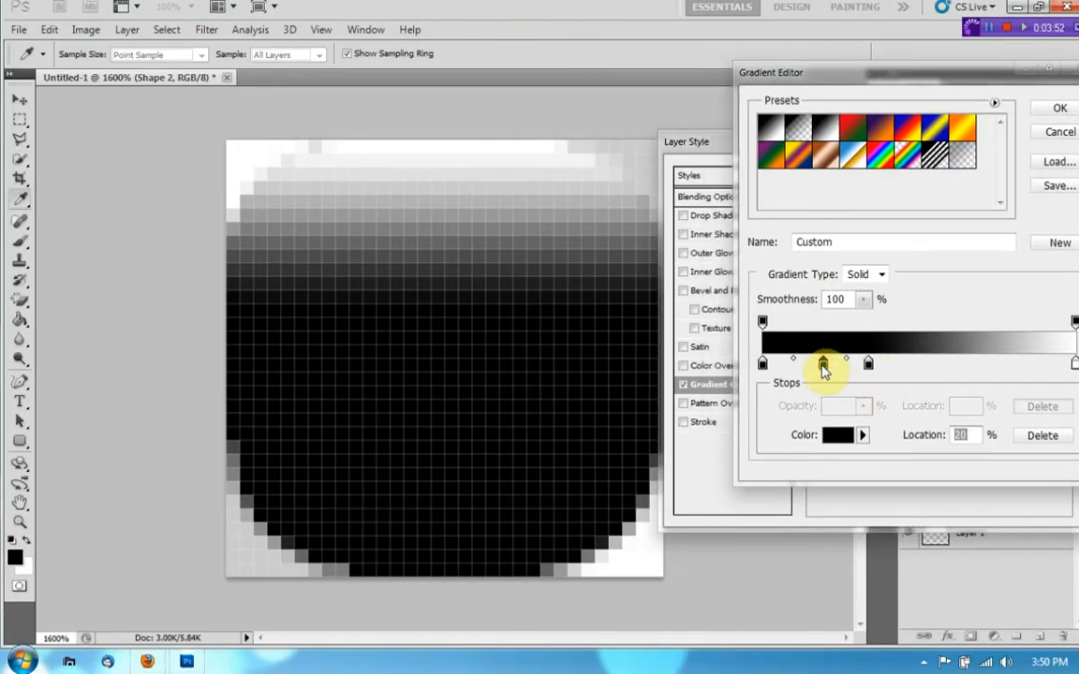
left_click_drag(821, 364, 815, 364)
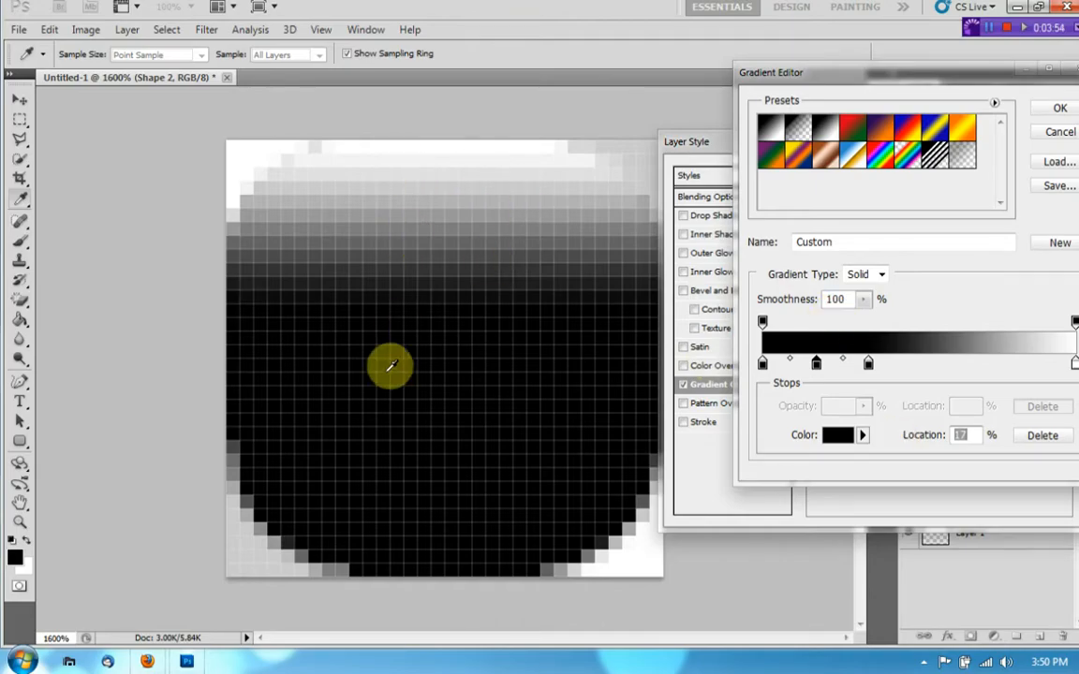
mouse_move(884, 62)
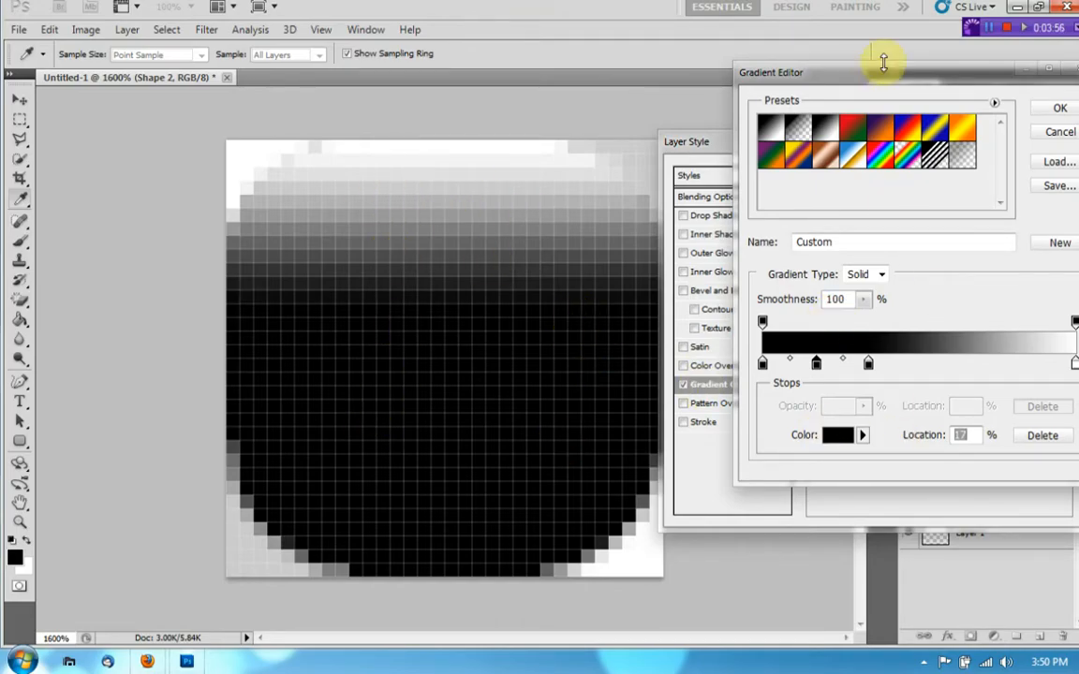
- Accept the edited gradient, adjust its scale and apply the Gradient Overlay to Shape 2
left_click_drag(884, 71, 631, 83)
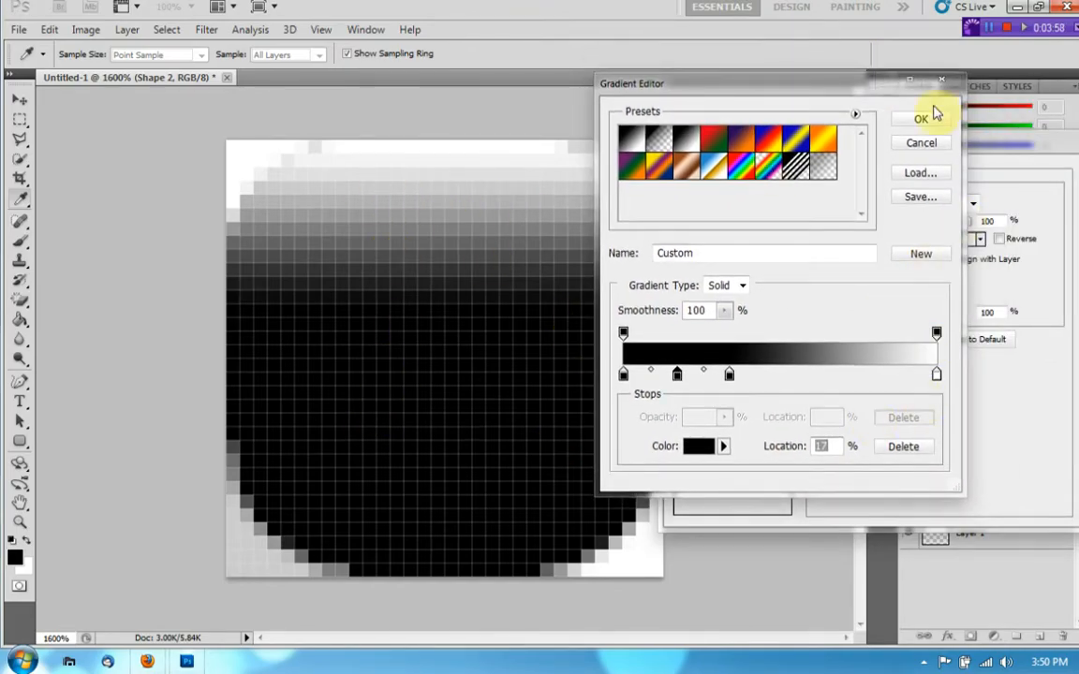
left_click(922, 120)
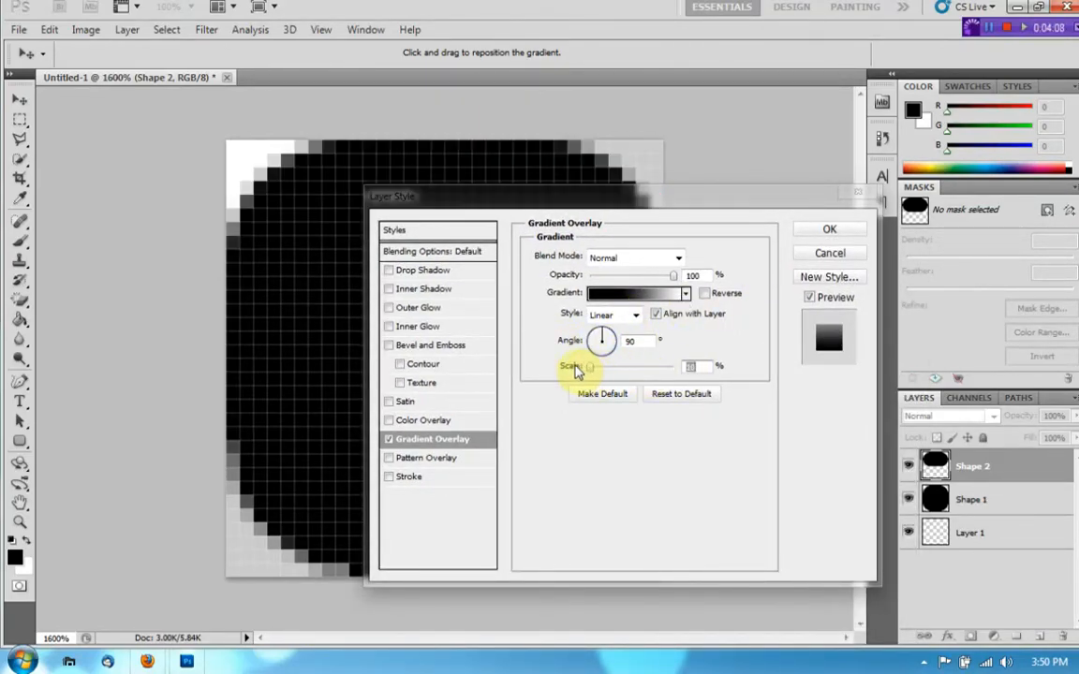
left_click_drag(581, 366, 648, 366)
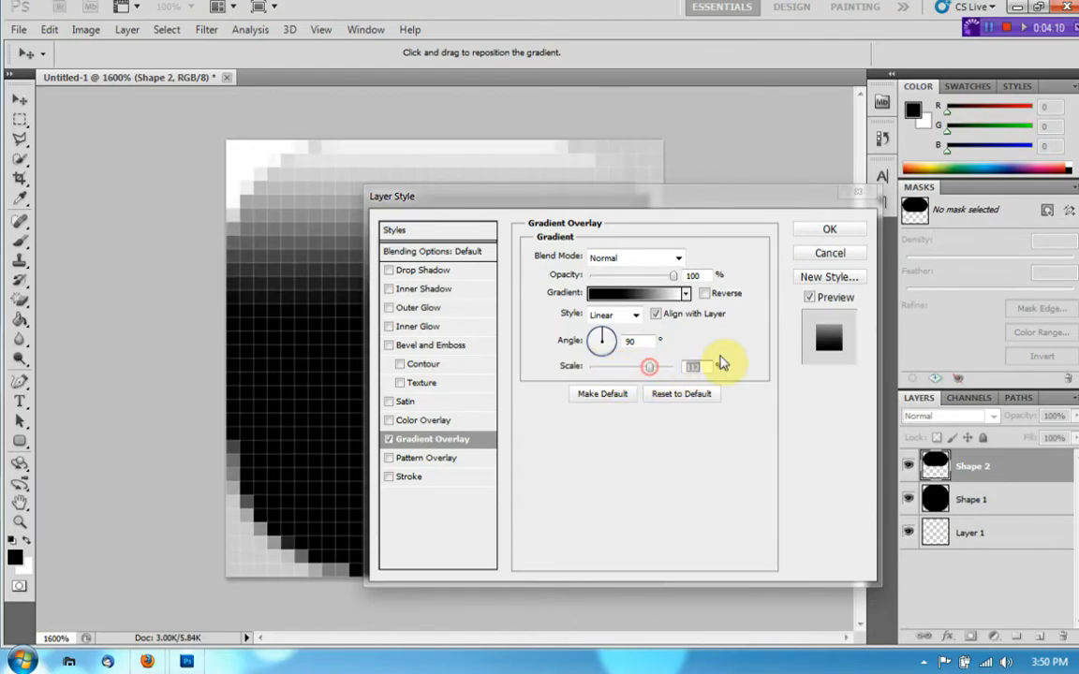
left_click(828, 228)
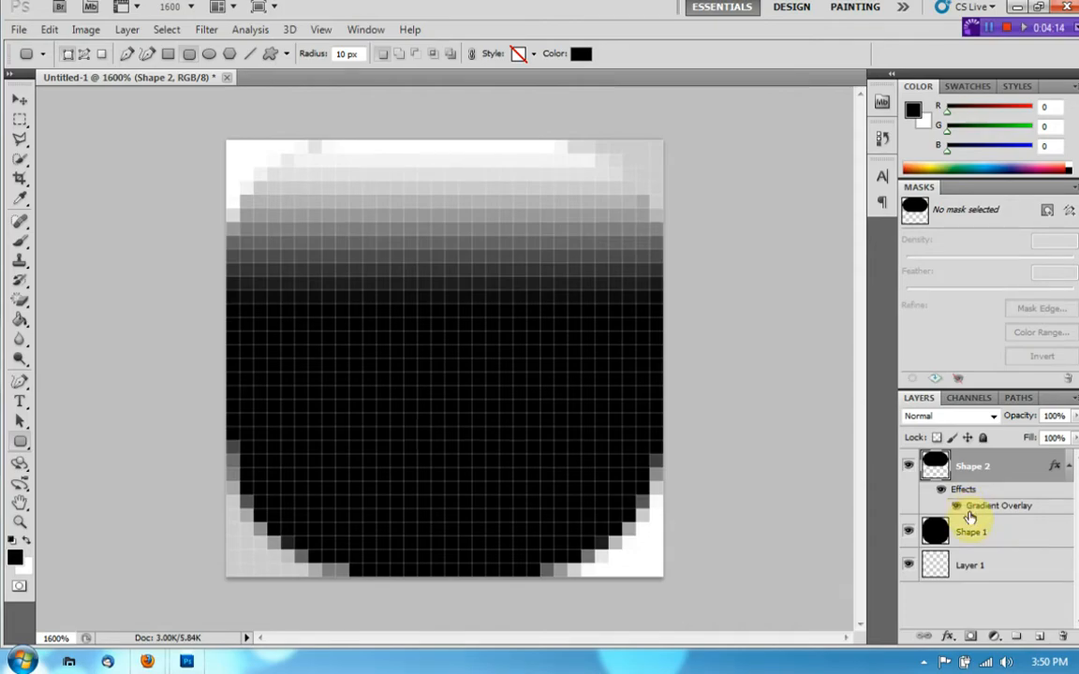
- Reopen Shape 2's Gradient Overlay to lower its opacity for a medium-gray top
double_click(996, 506)
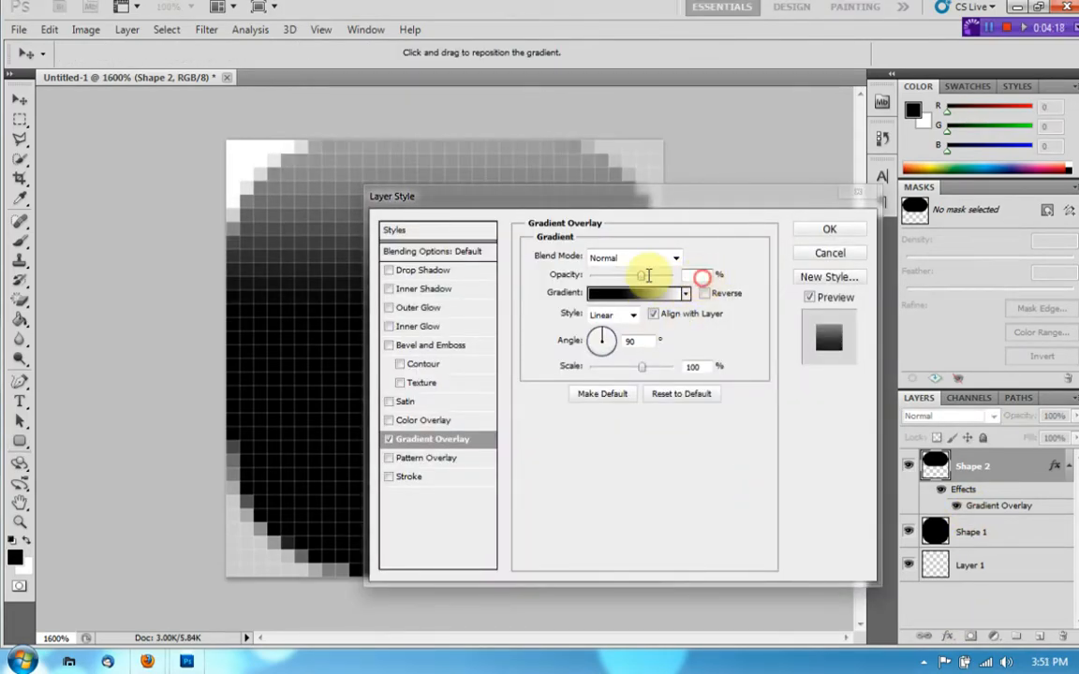
left_click(828, 229)
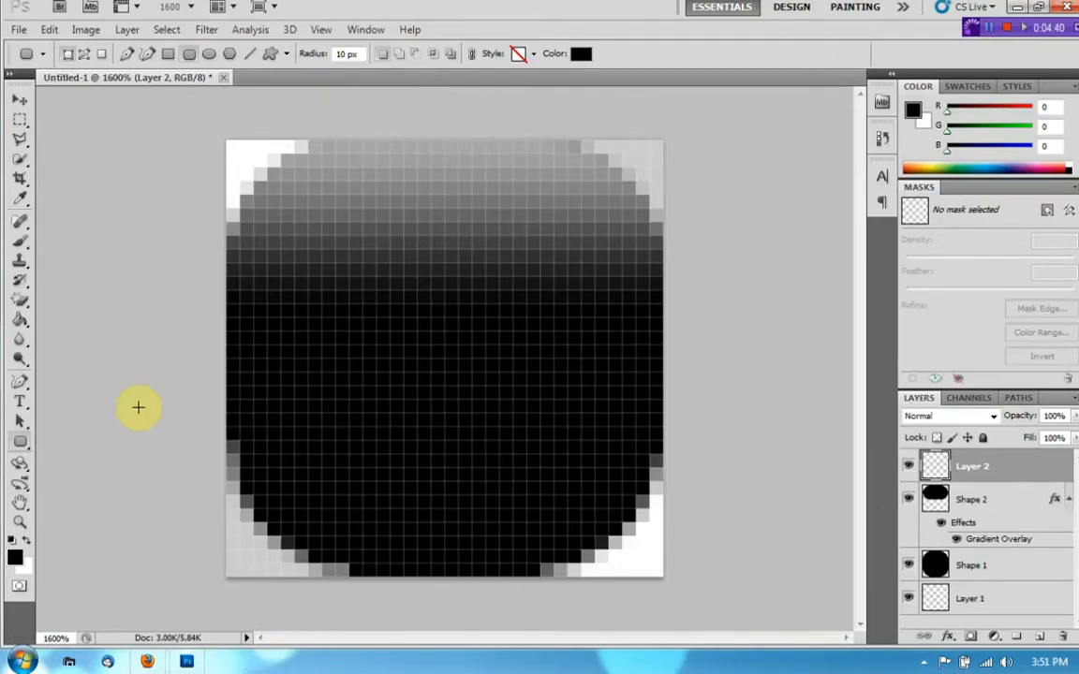
mouse_move(20, 405)
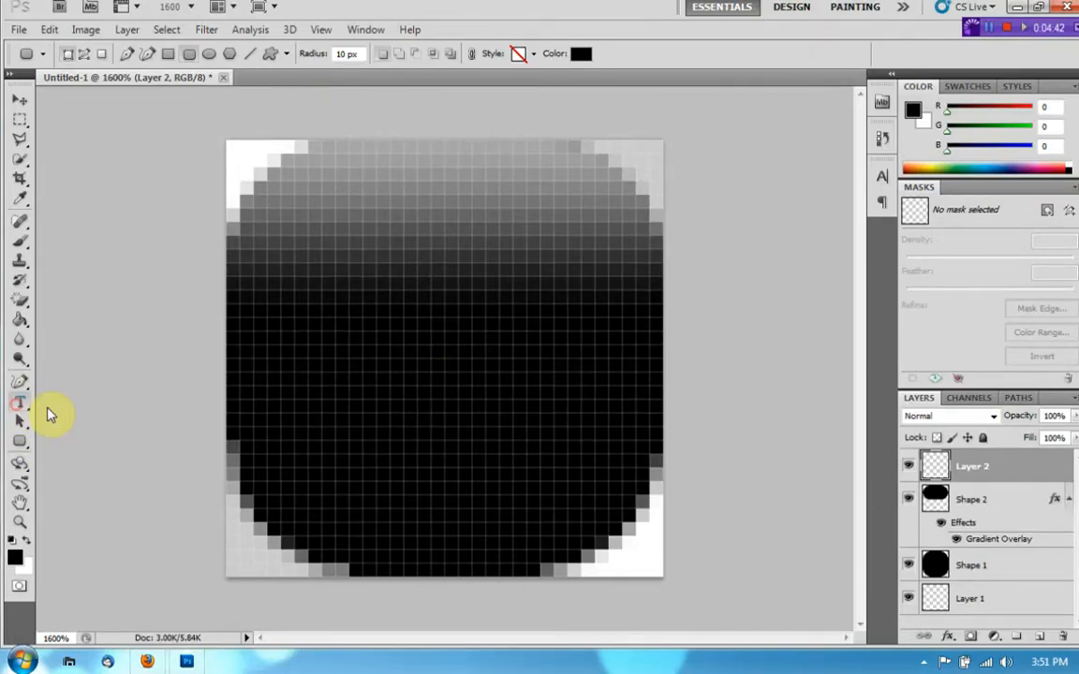
- Set up the Horizontal Type tool with the Mangal font and white color for the TE lettering
left_click(21, 400)
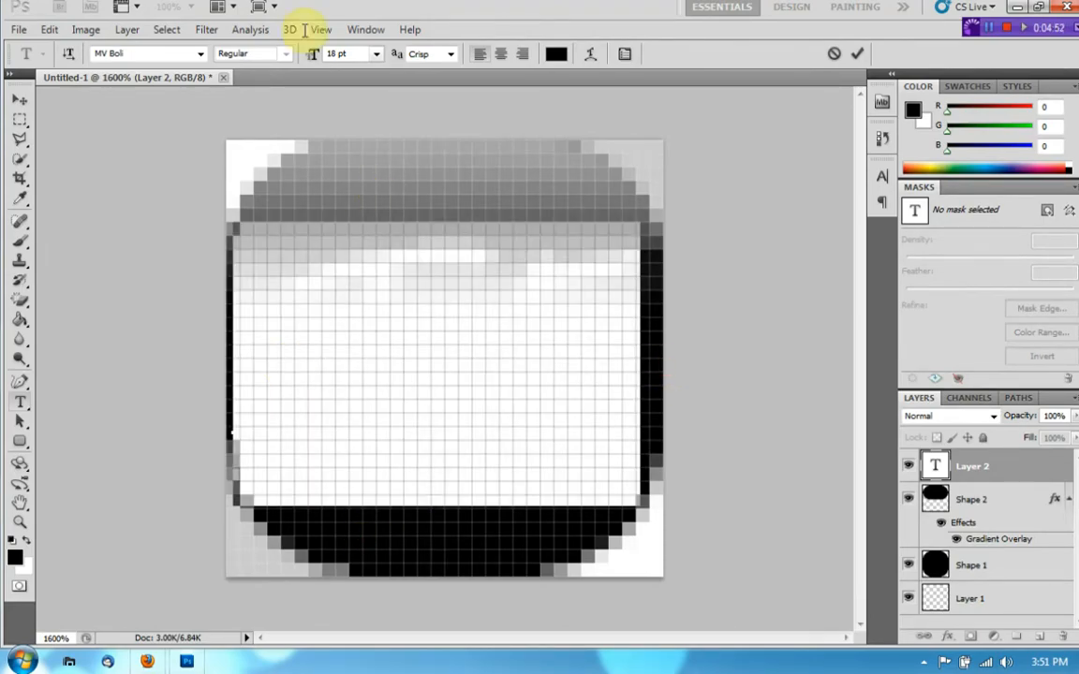
left_click(147, 52)
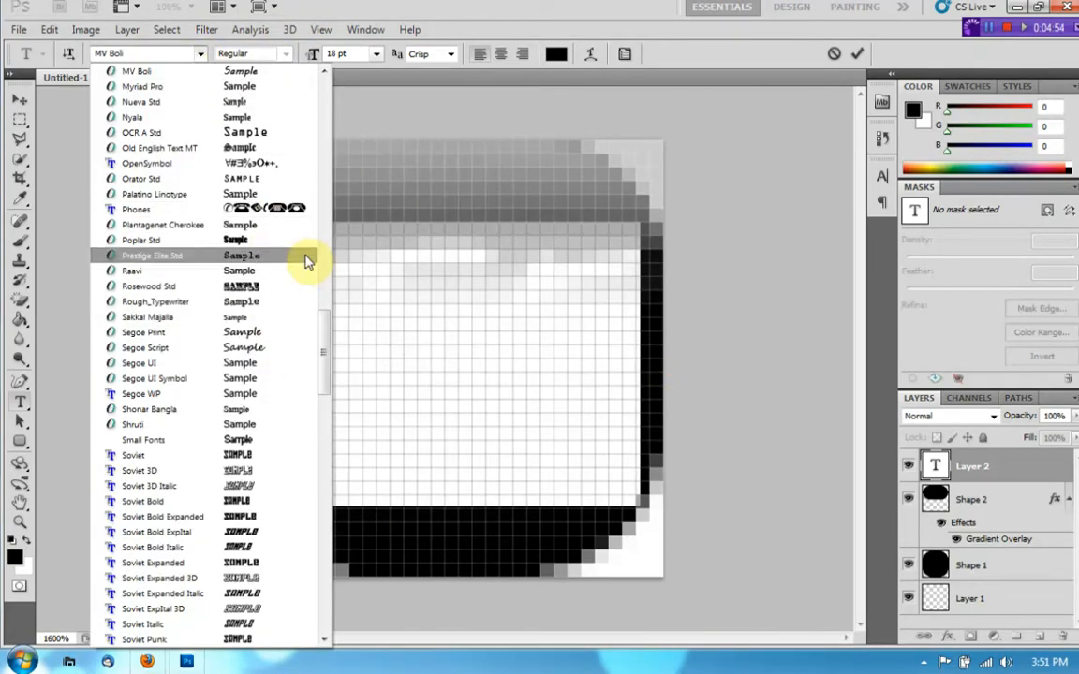
scroll("up", 3)
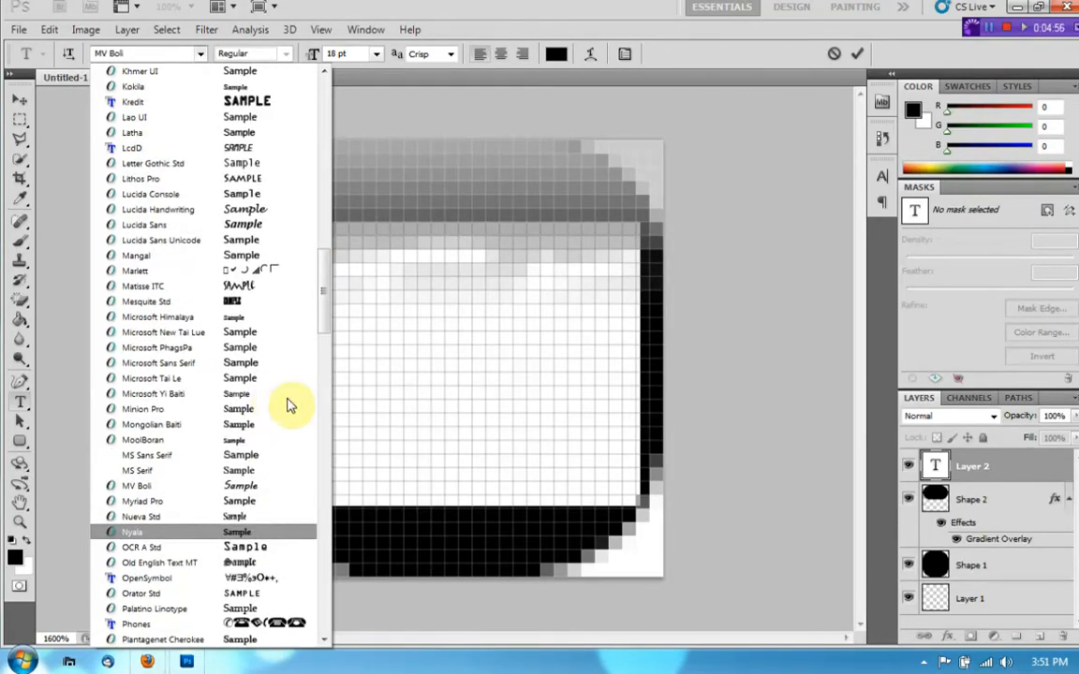
left_click(135, 255)
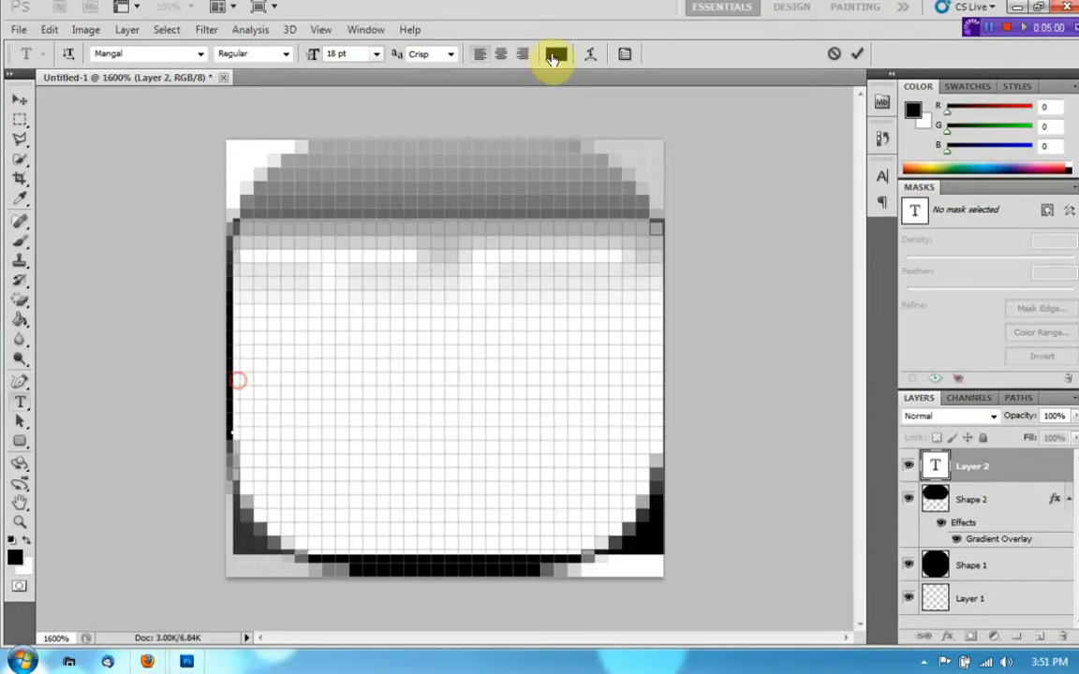
left_click(555, 52)
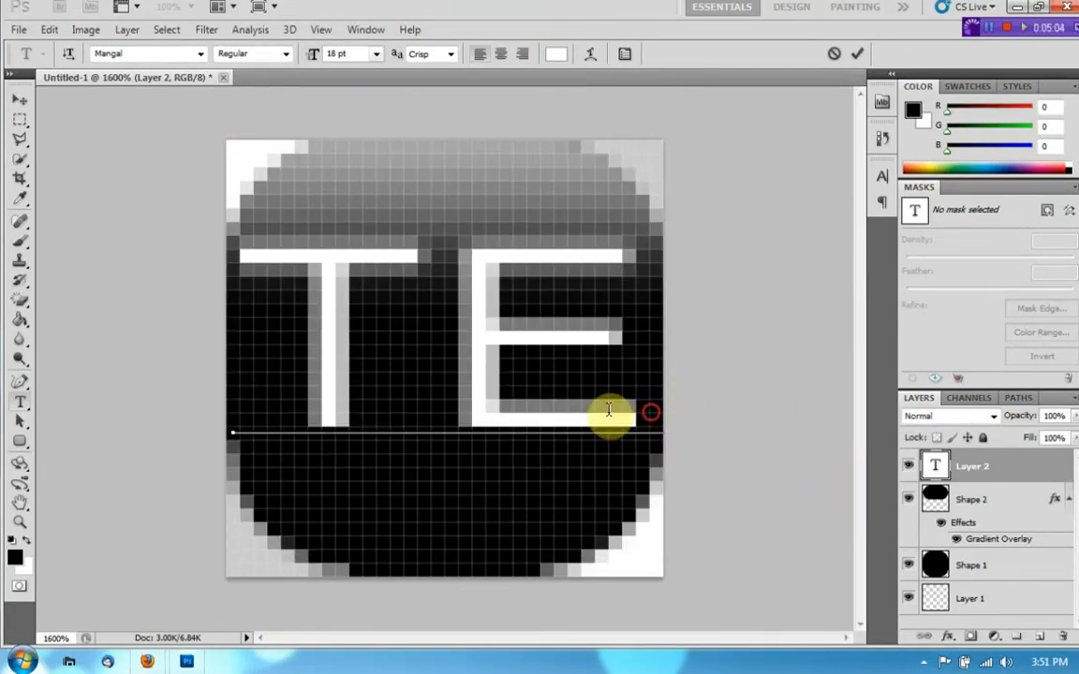
mouse_move(634, 446)
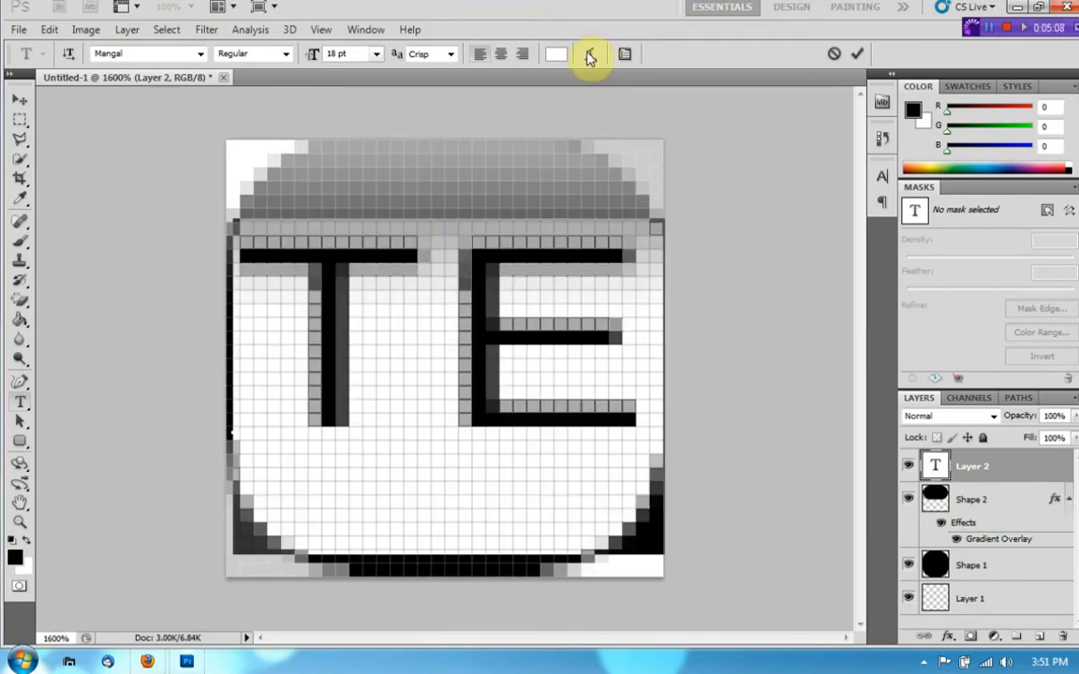
- Warp the TE text with the Arch style at +50 bend
left_click(590, 52)
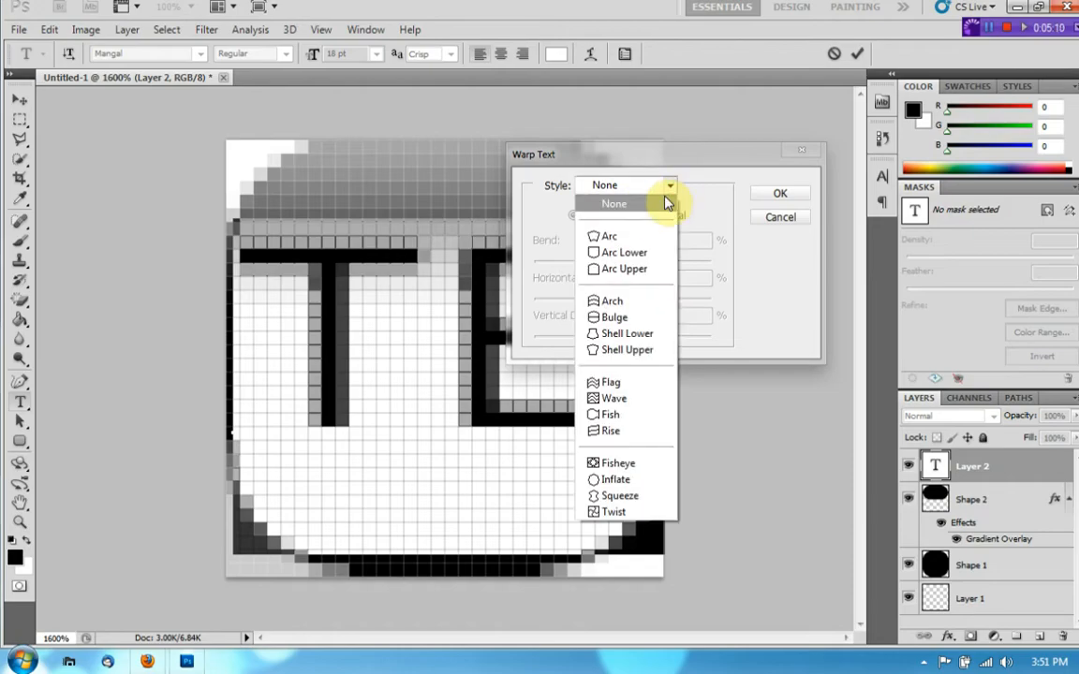
left_click(610, 222)
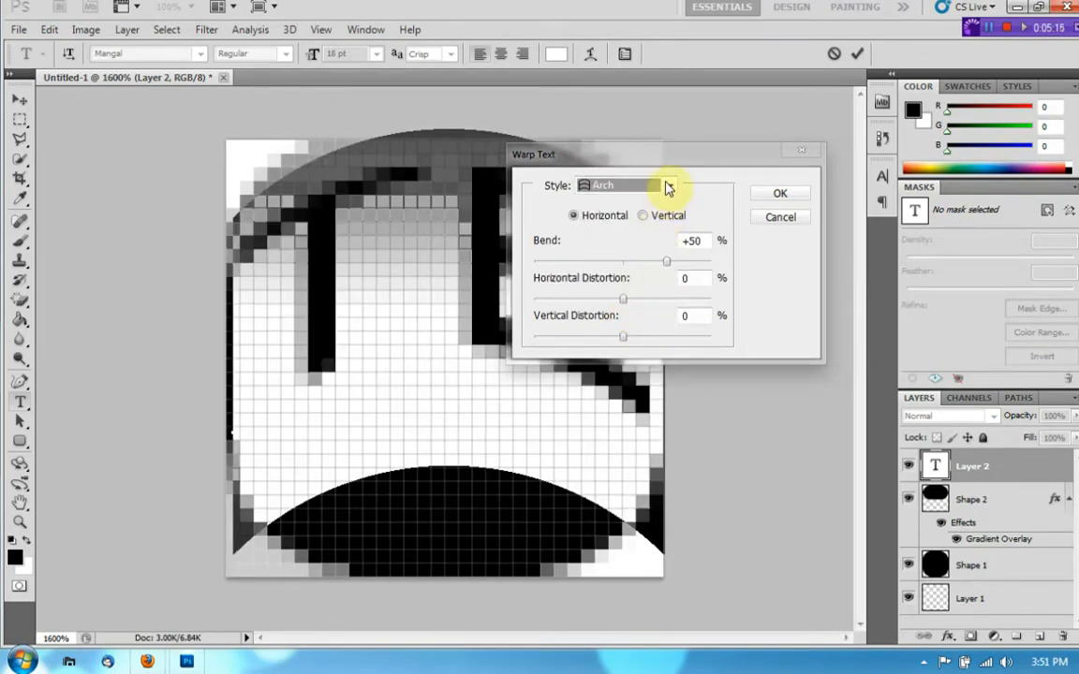
left_click(779, 193)
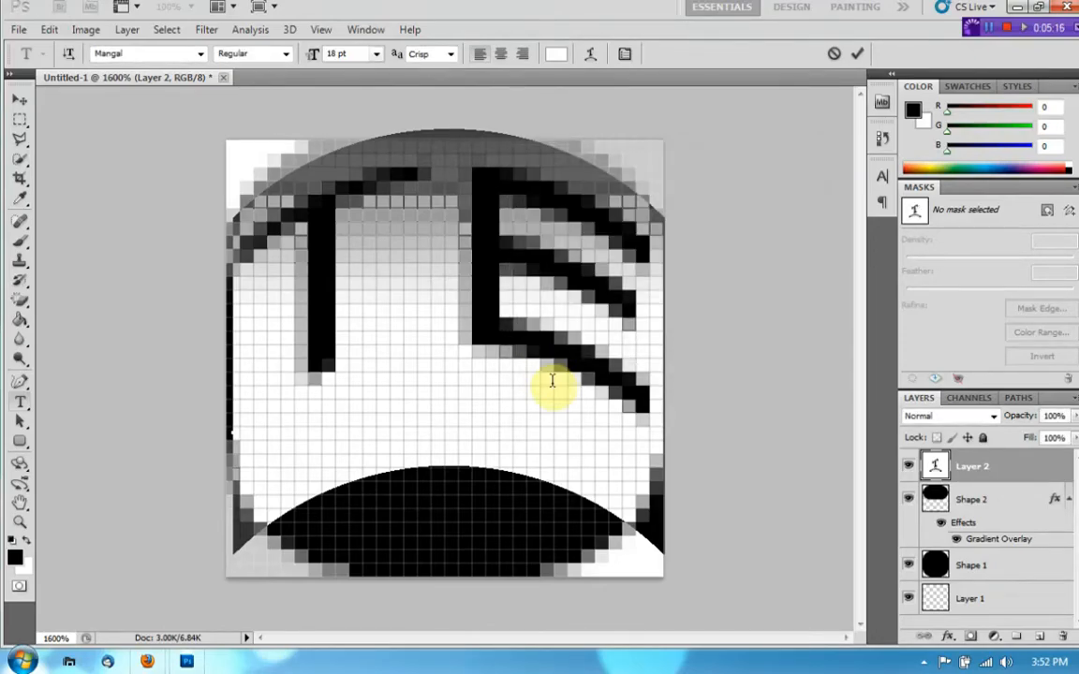
mouse_move(480, 521)
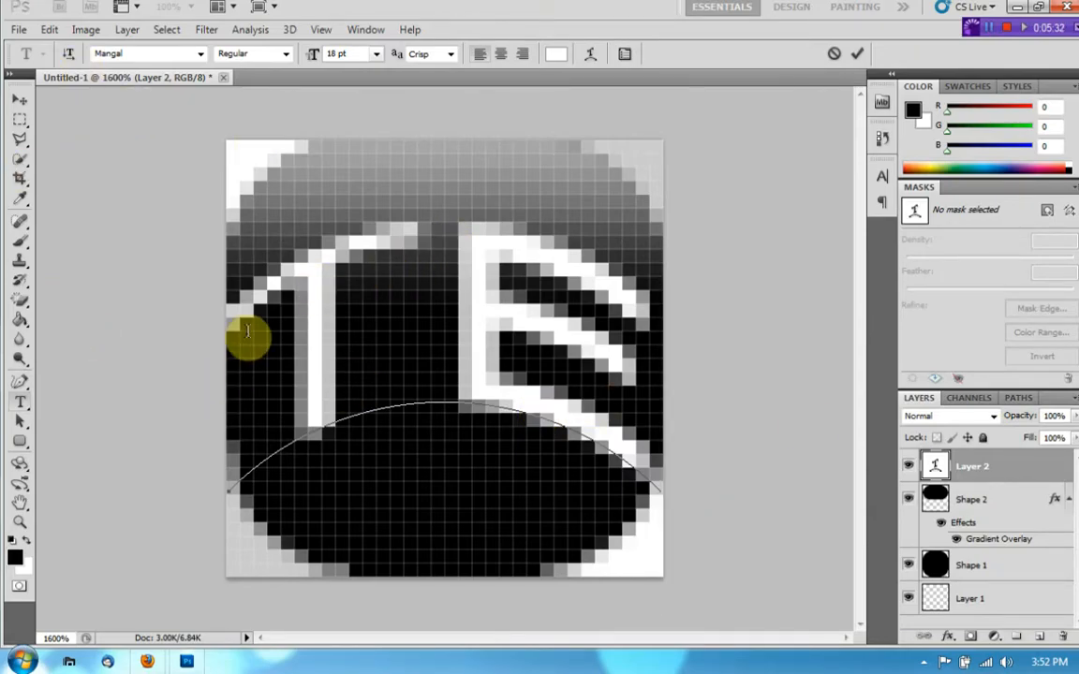
mouse_move(68, 560)
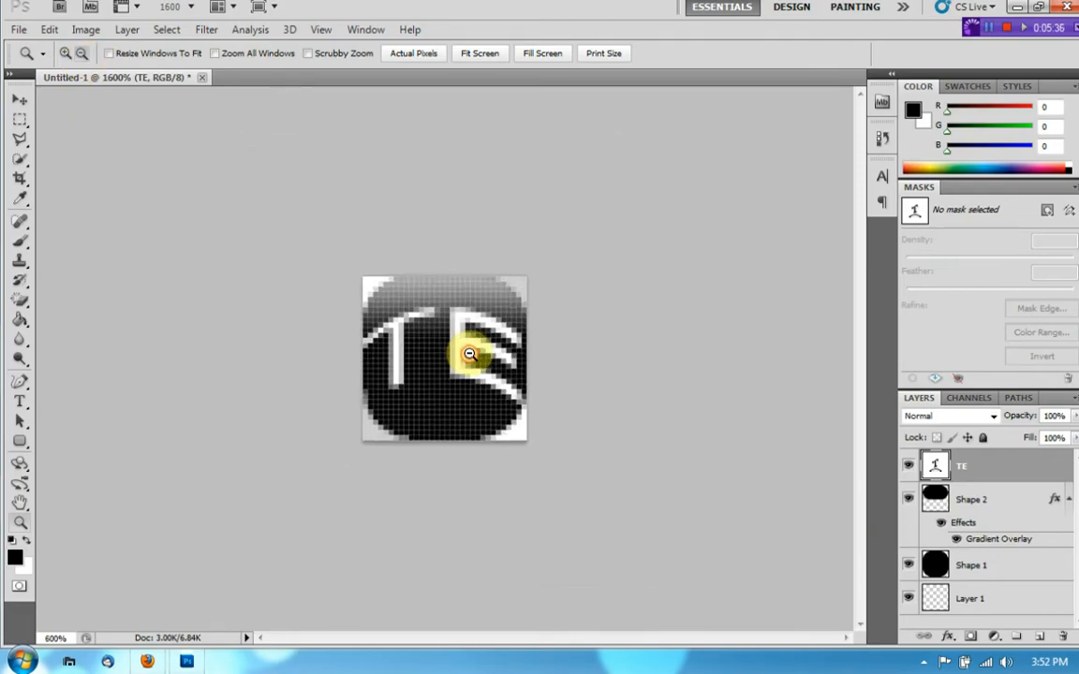
- Magnify the finished icon and bring up the File menu for saving
left_click(468, 354)
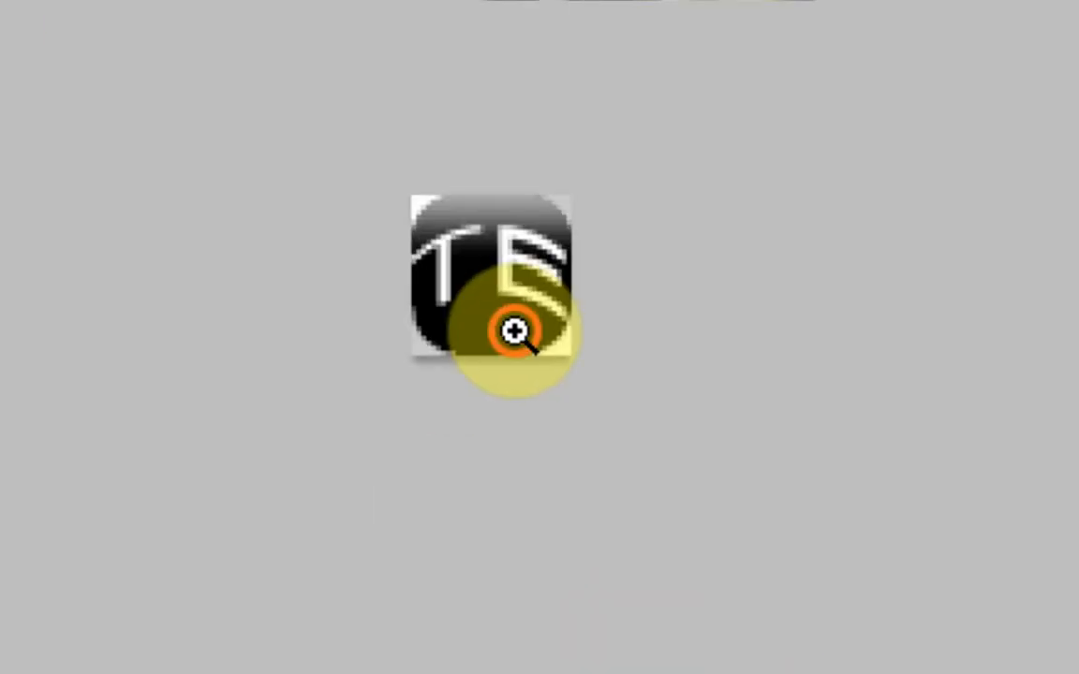
left_click(22, 21)
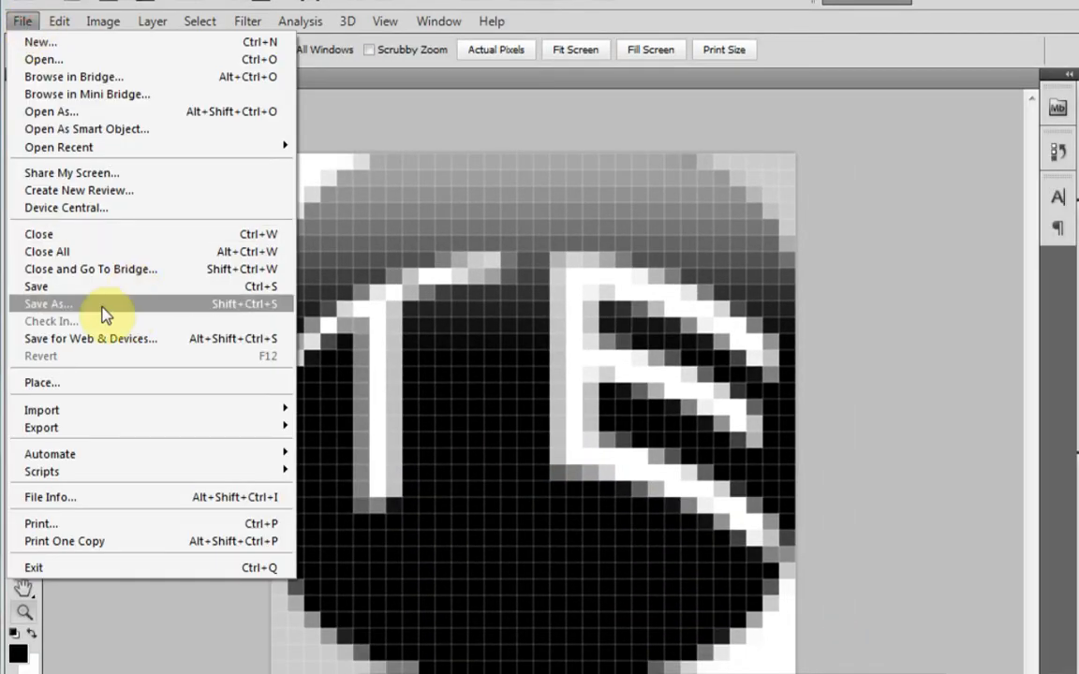
- Begin Save As with the Desktop chosen as the save location
left_click(49, 303)
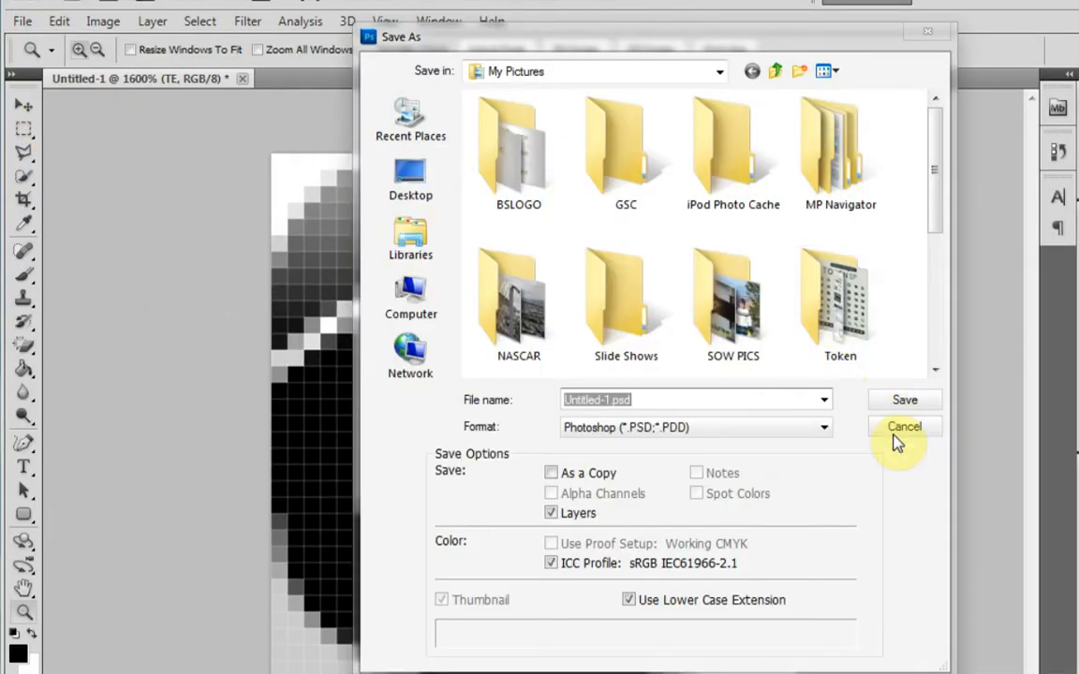
left_click(411, 176)
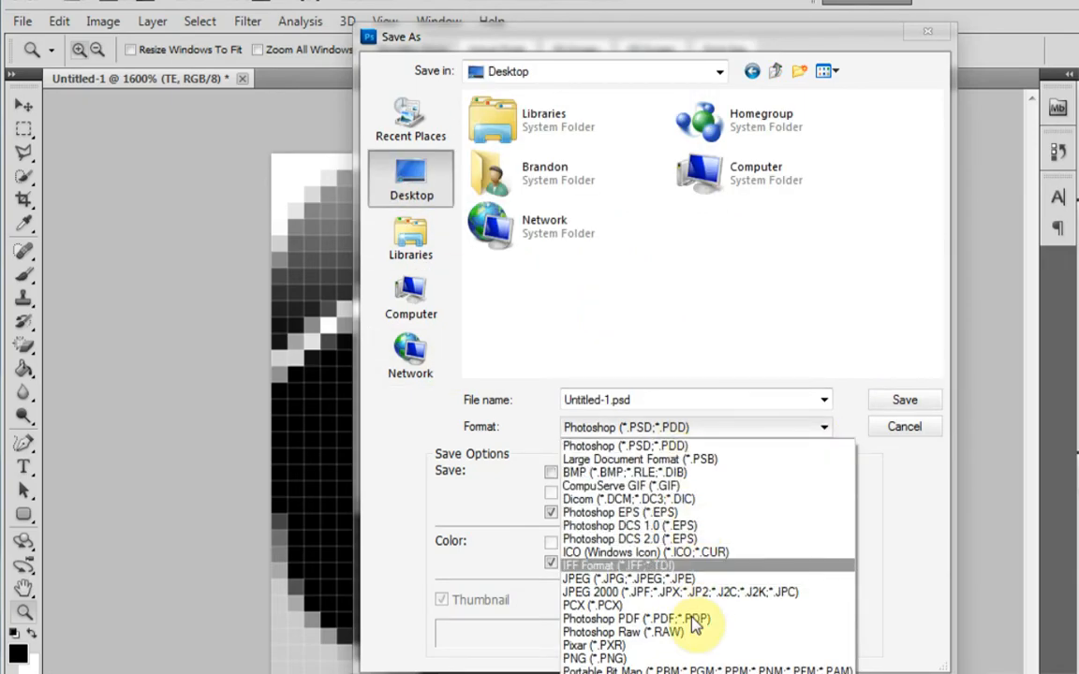
mouse_move(695, 543)
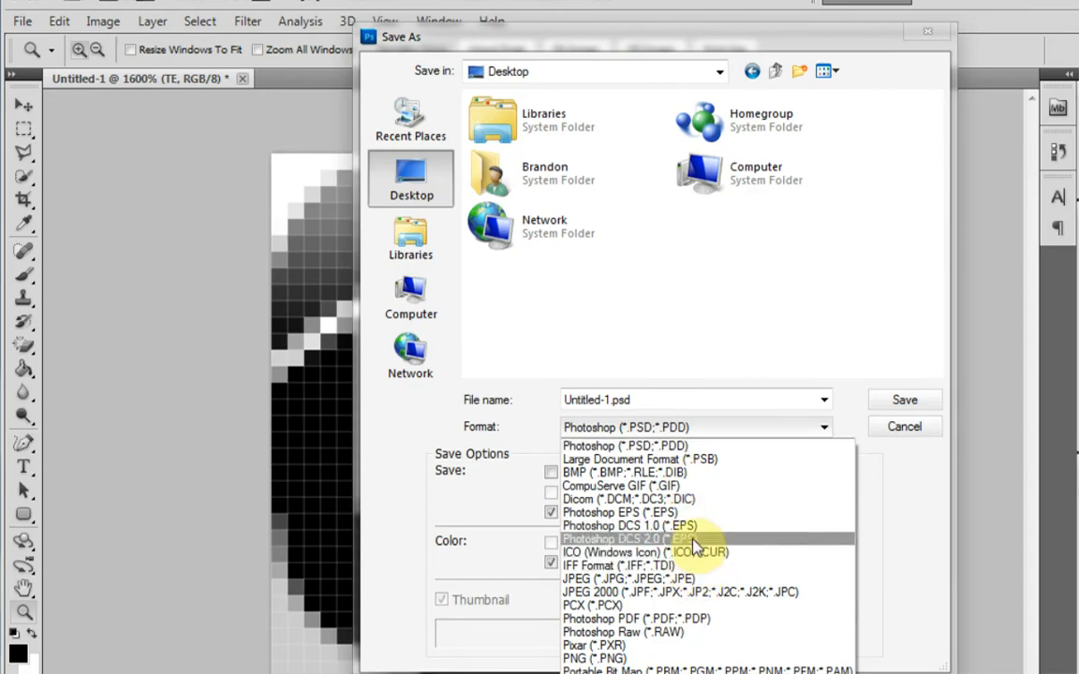
mouse_move(694, 487)
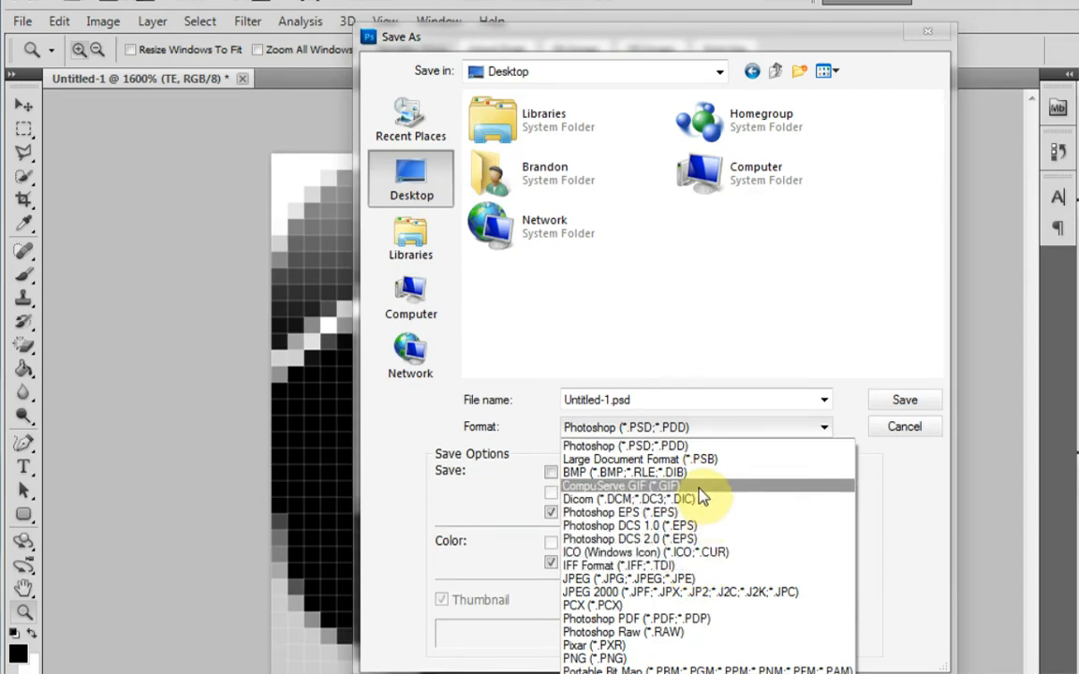
mouse_move(716, 540)
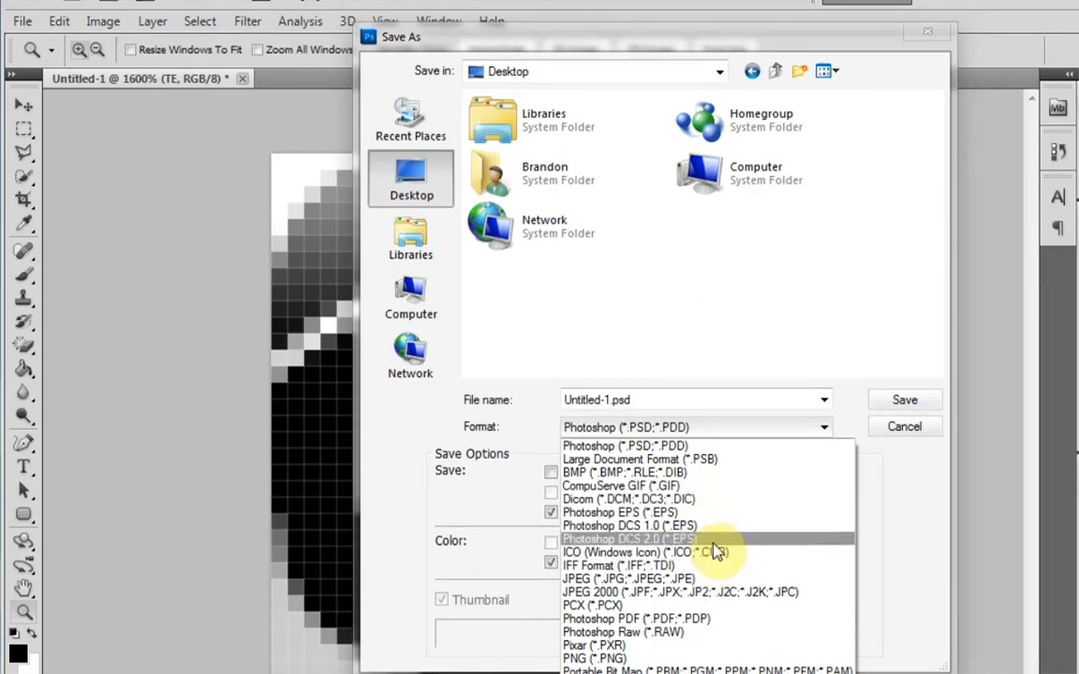
mouse_move(702, 552)
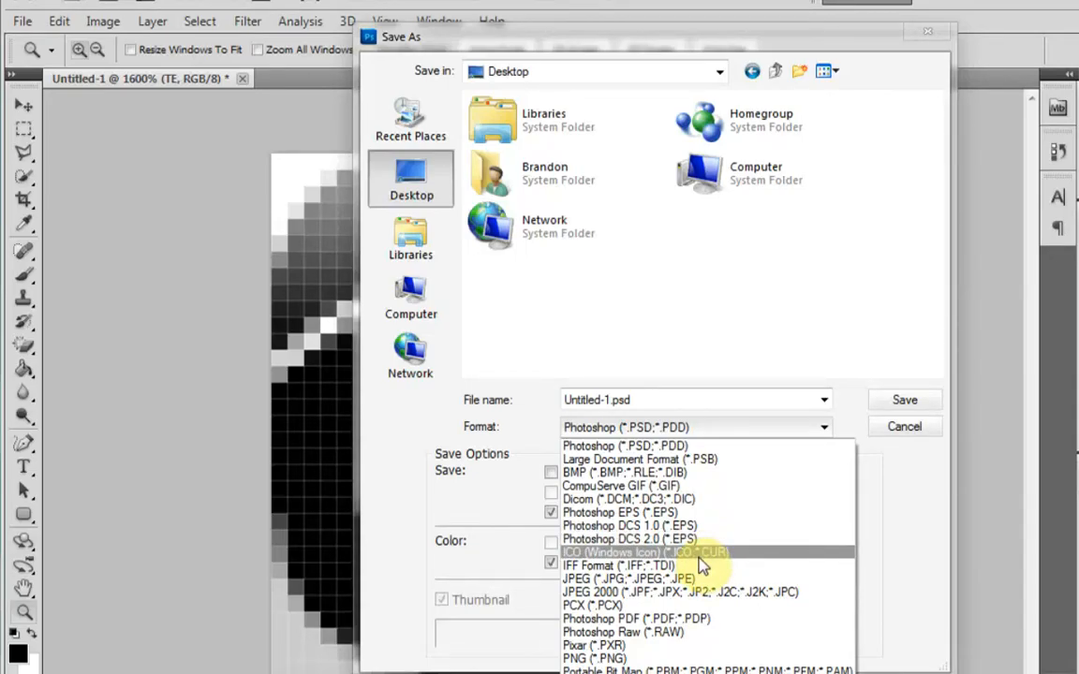
mouse_move(690, 566)
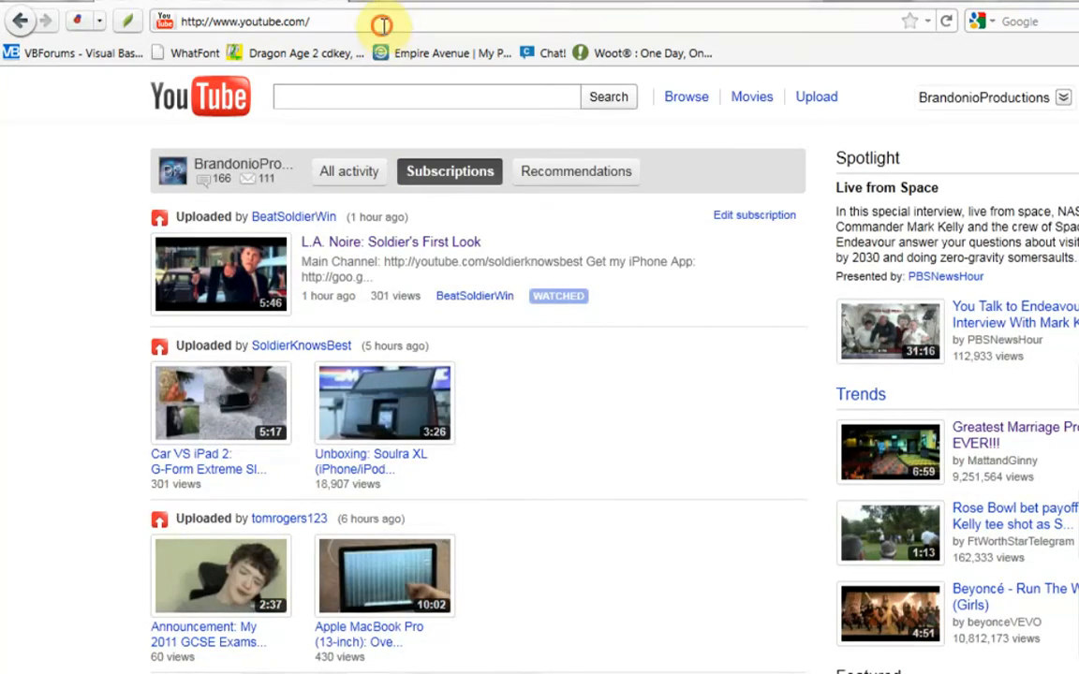
- Search Google for the Photoshop ICO plugin and reach the Telegraphics download links via More information
type("google.co")
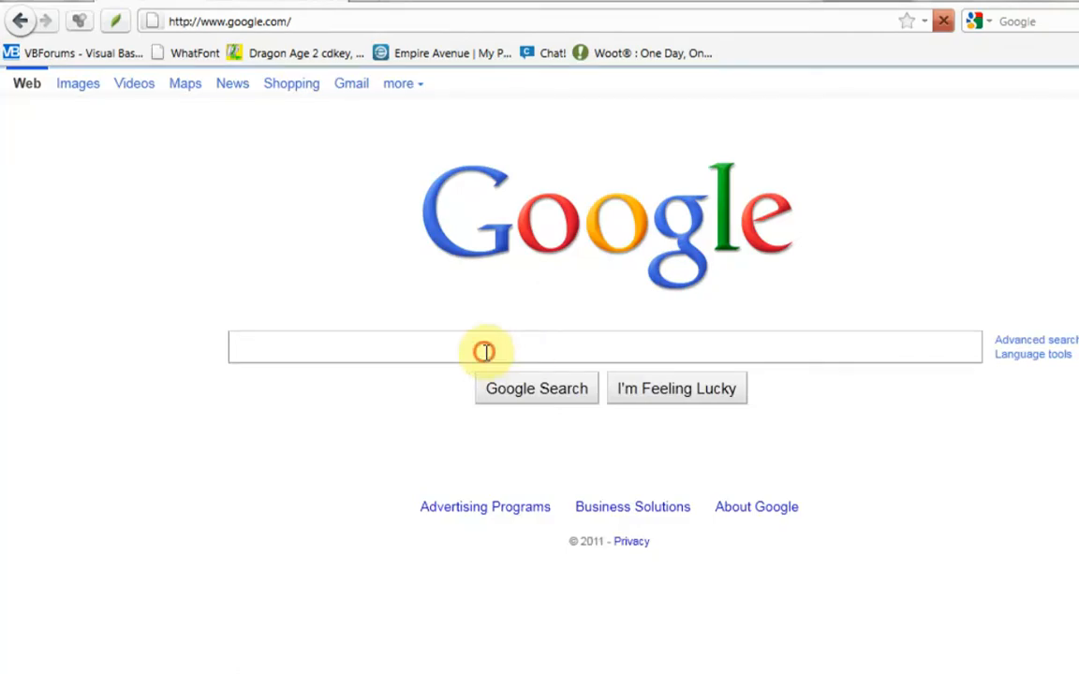
type("photoshop")
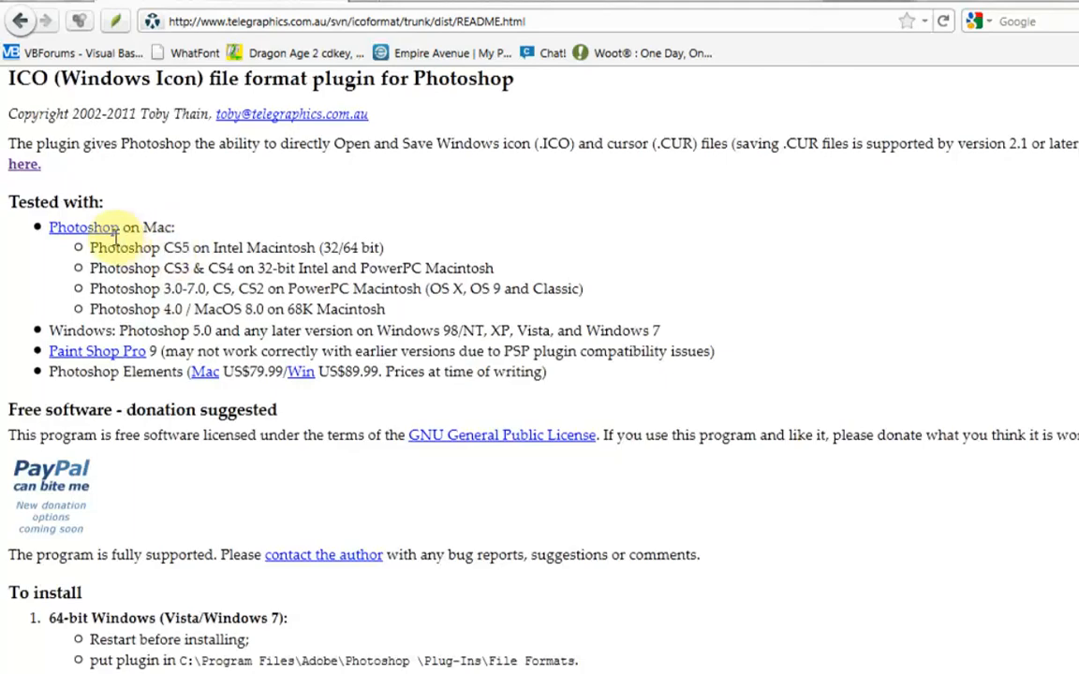
scroll("down", 3)
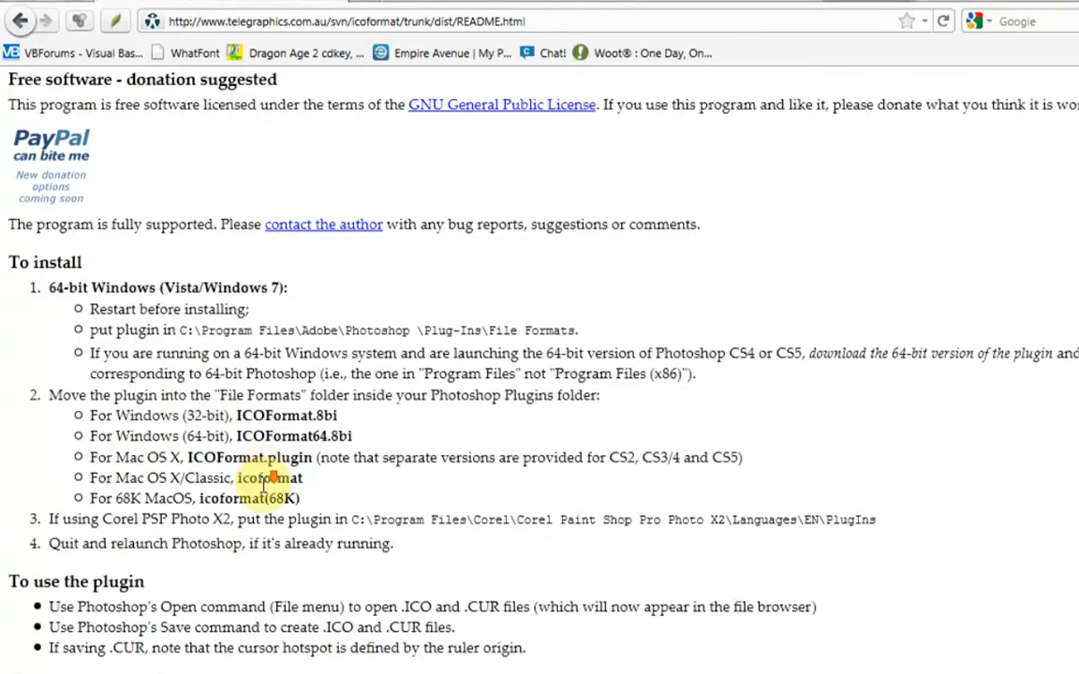
scroll("up", 3)
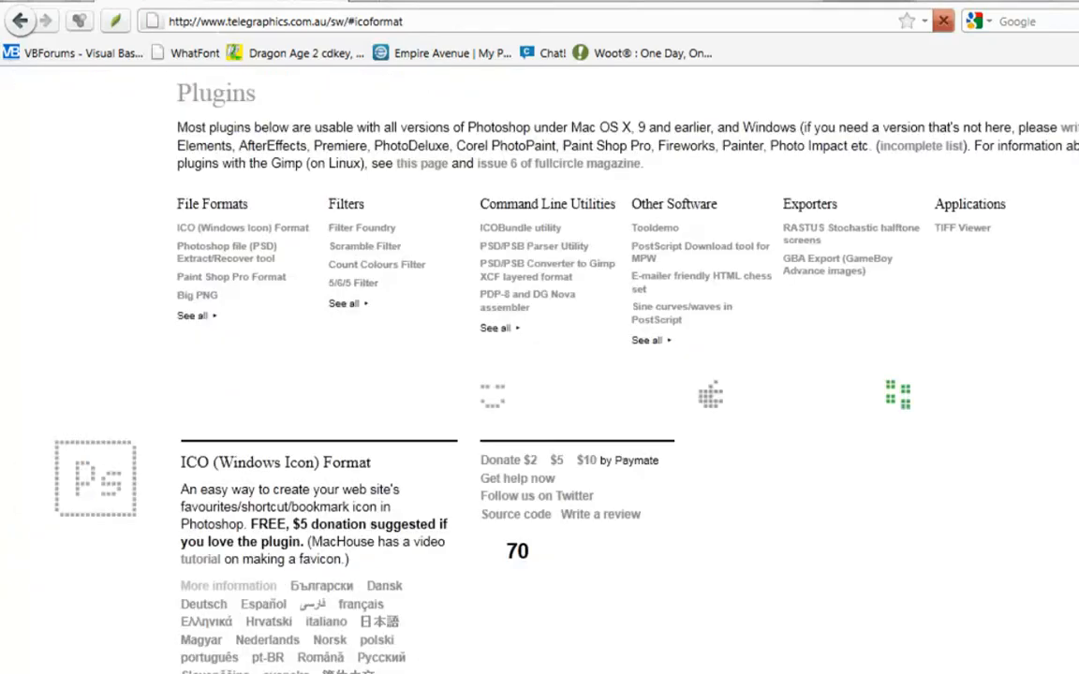
scroll("down", 3)
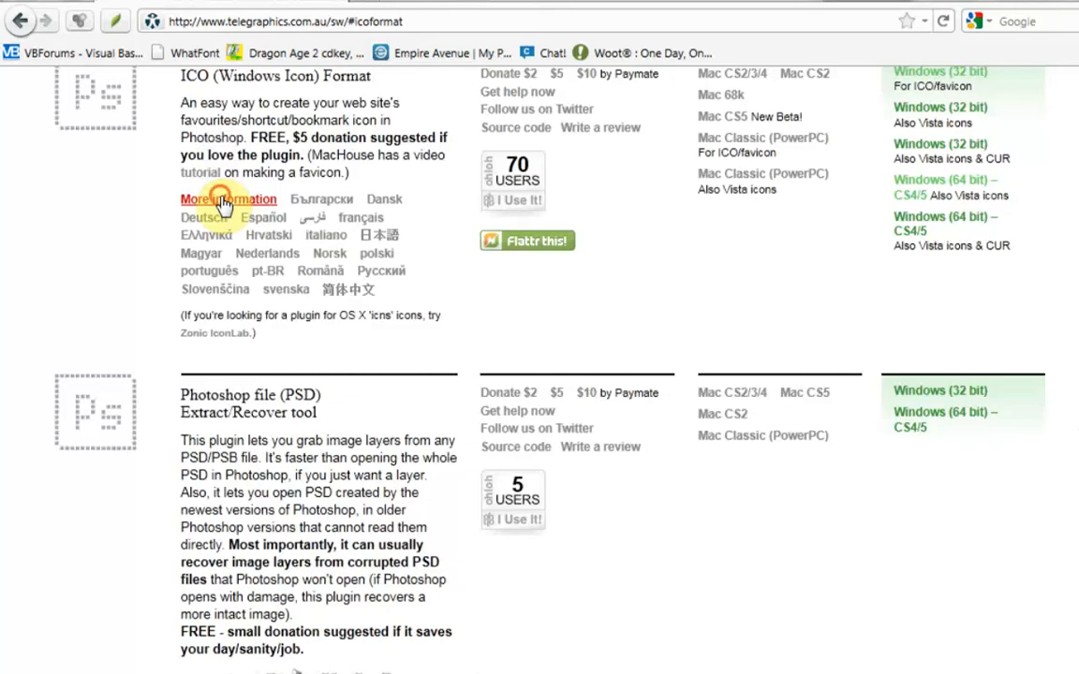
left_click(228, 199)
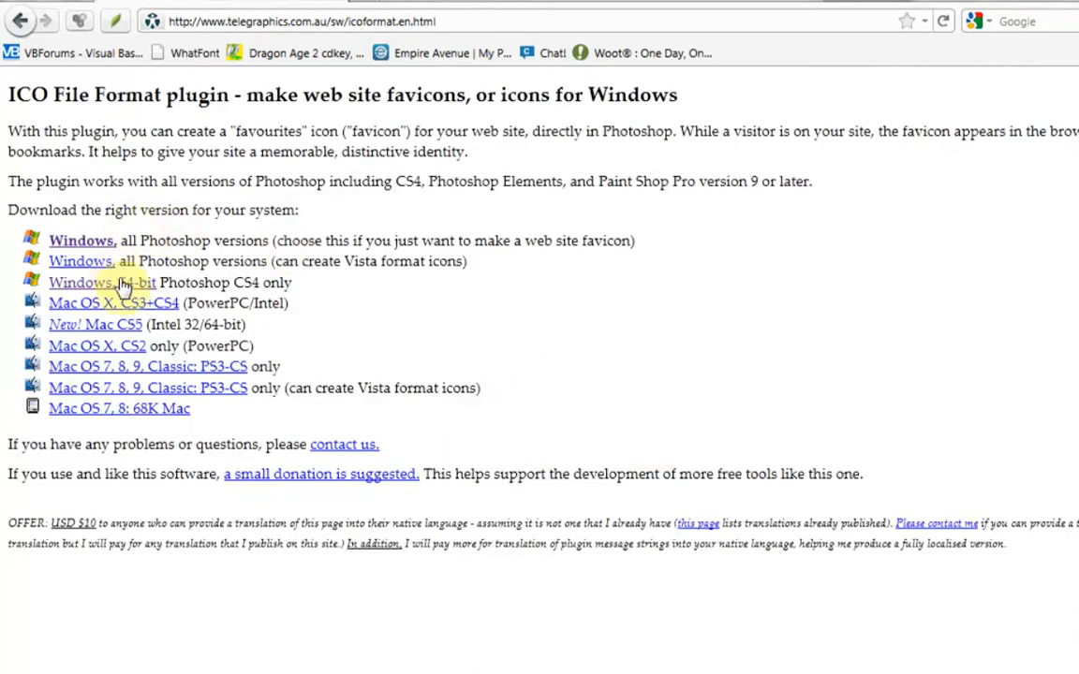
mouse_move(359, 317)
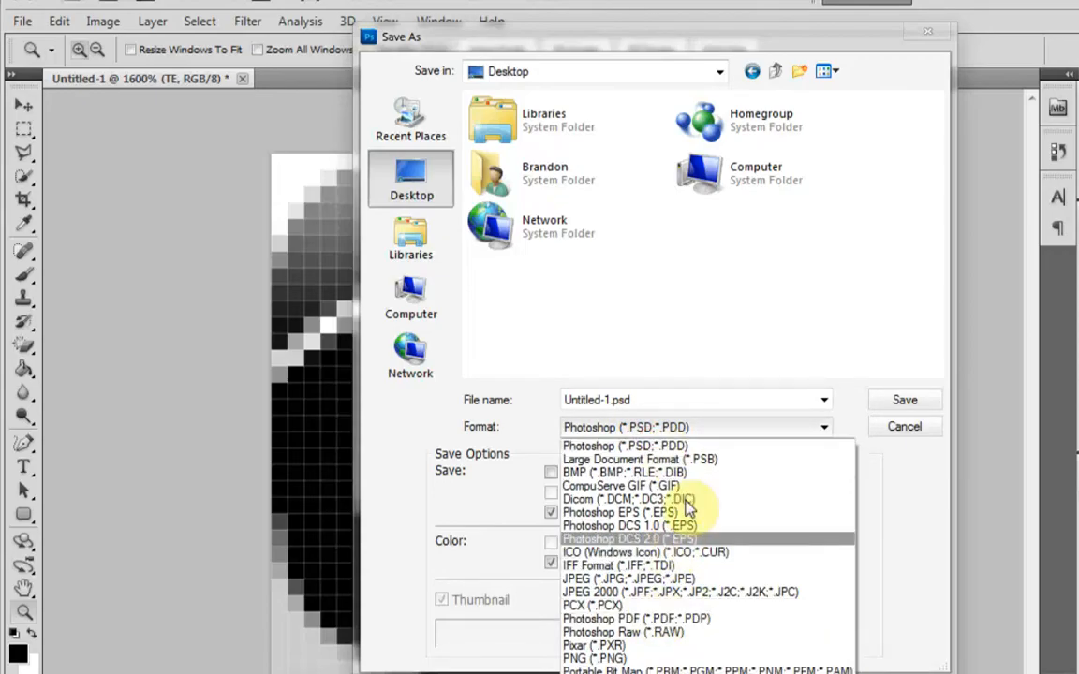
- Save the icon to the Desktop as te.ico in ICO (Windows Icon) format, Standard ICO
left_click(644, 551)
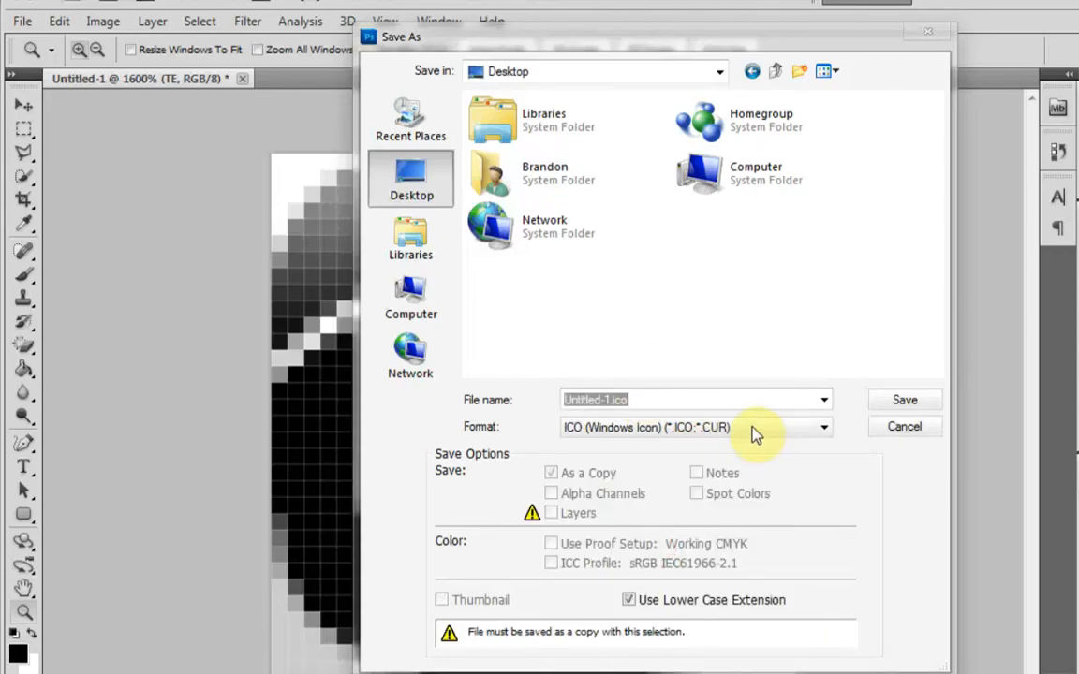
left_click(903, 399)
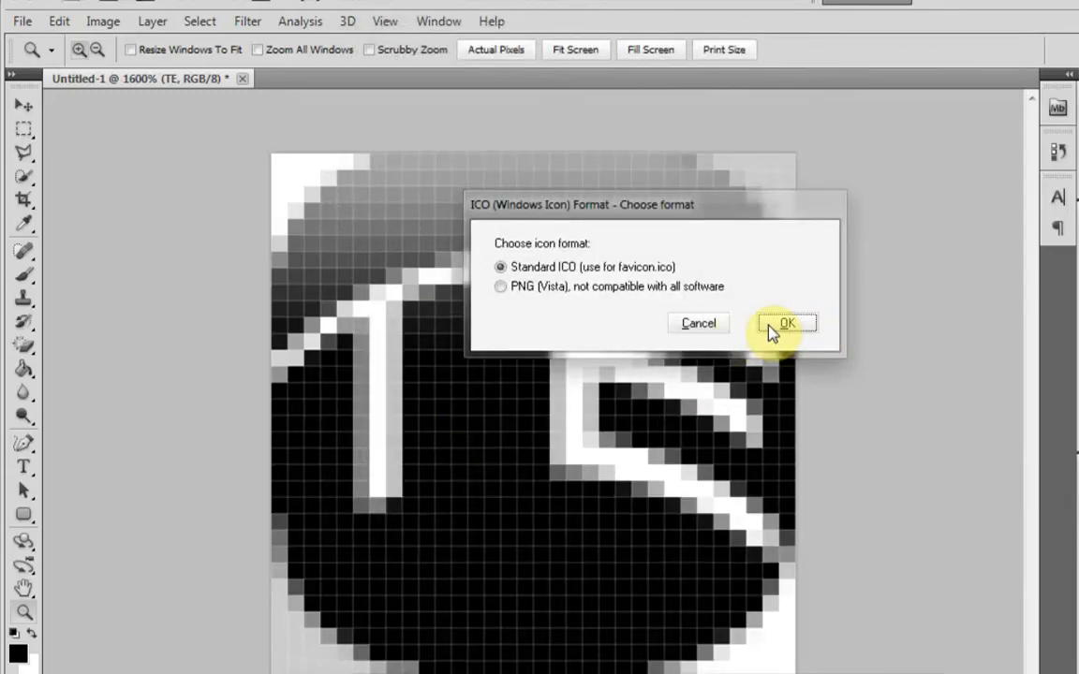
left_click(787, 322)
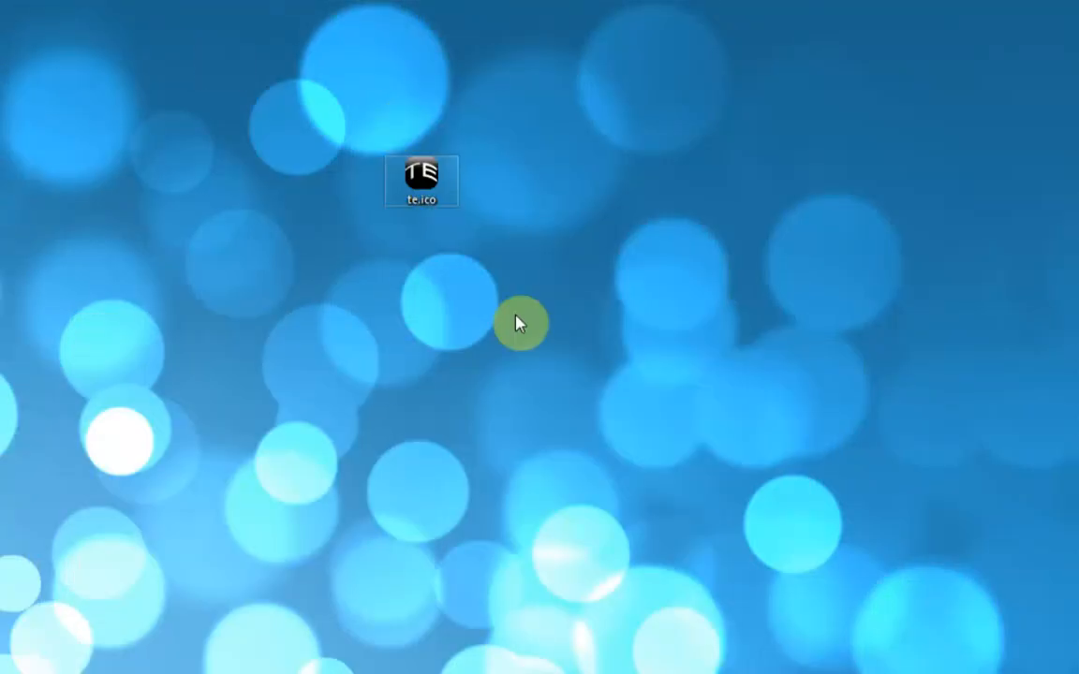
mouse_move(667, 311)
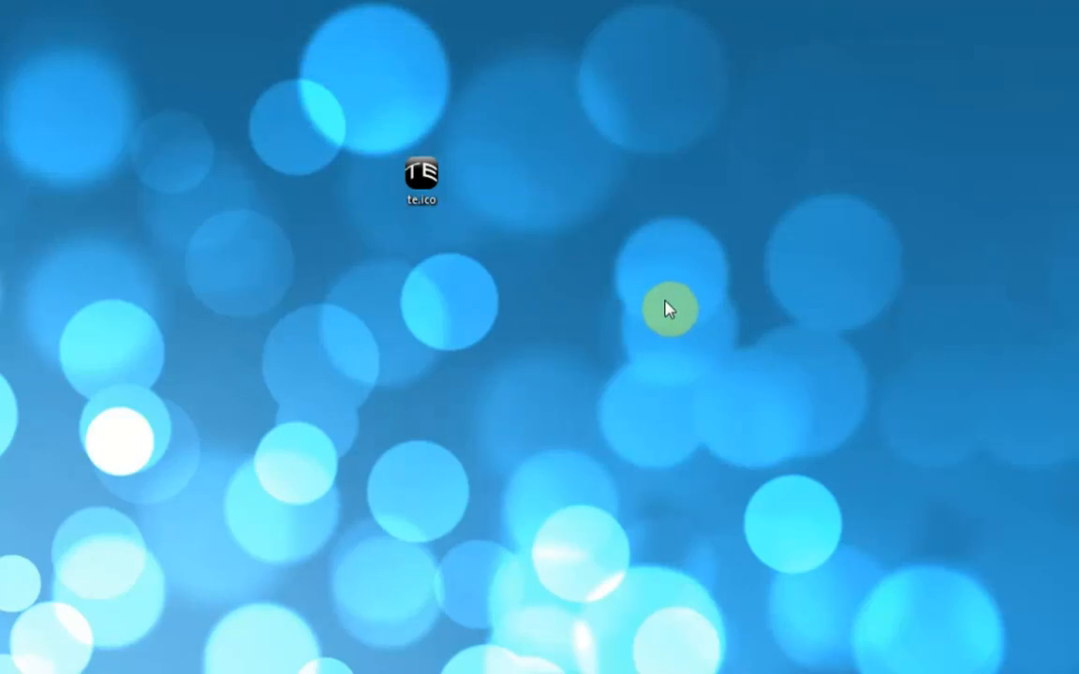
mouse_move(420, 322)
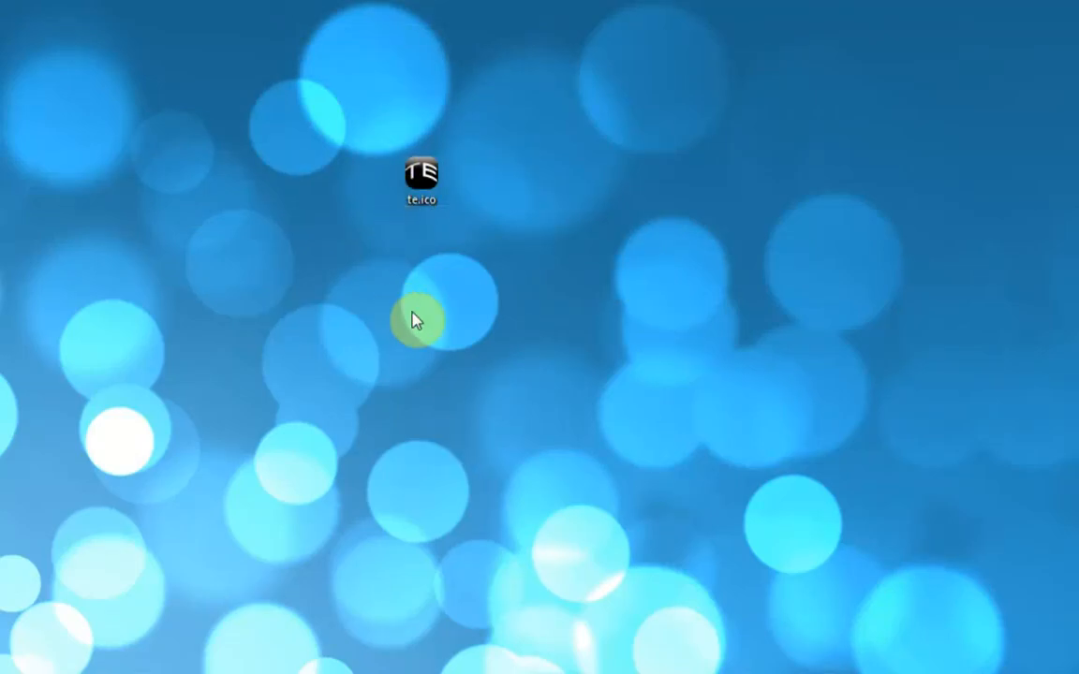
mouse_move(408, 226)
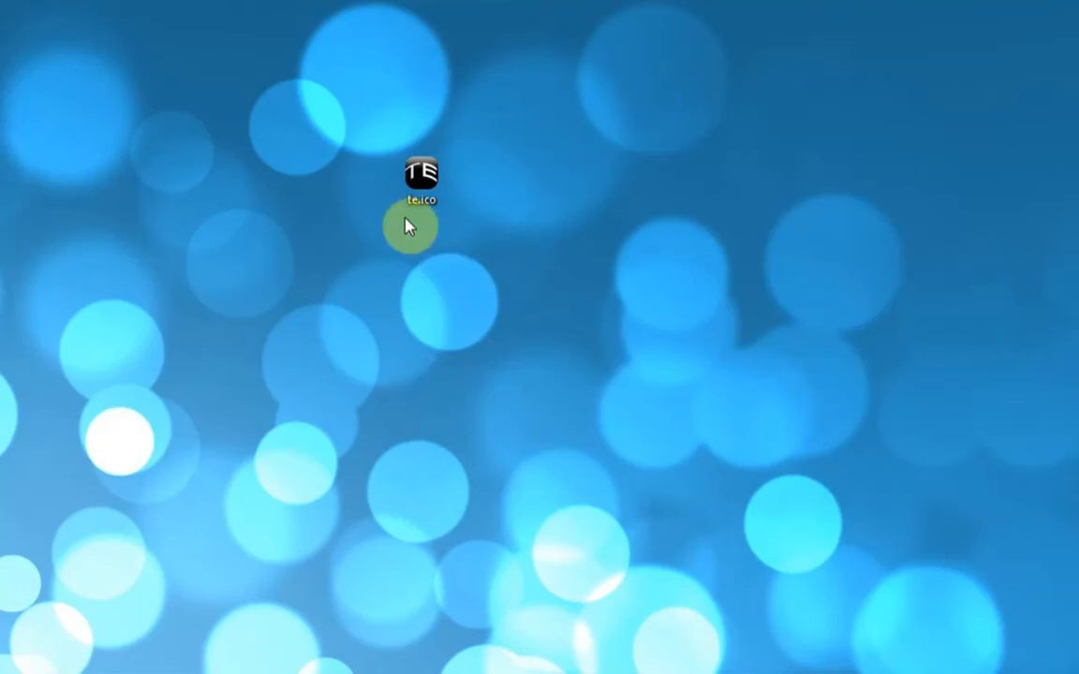
mouse_move(626, 316)
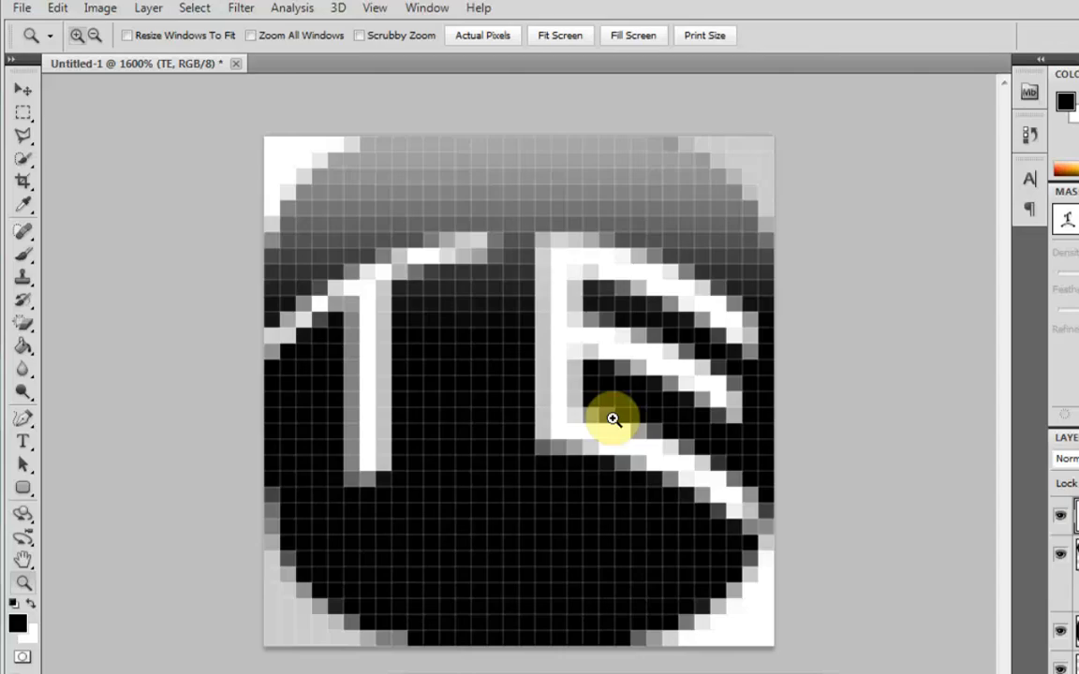
mouse_move(539, 414)
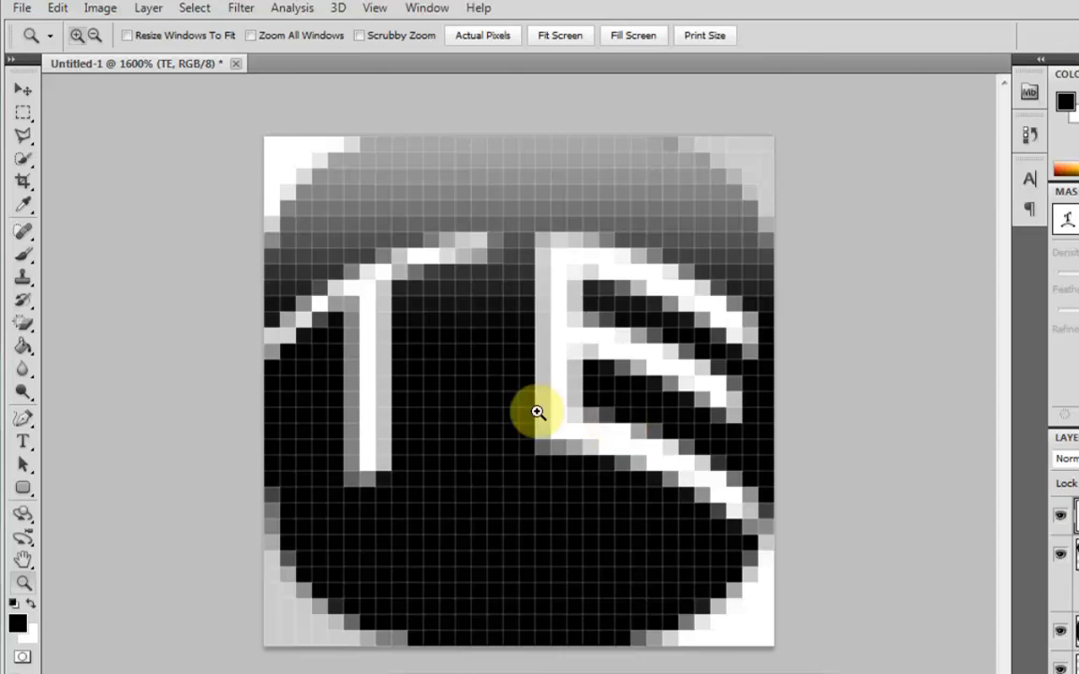
mouse_move(570, 420)
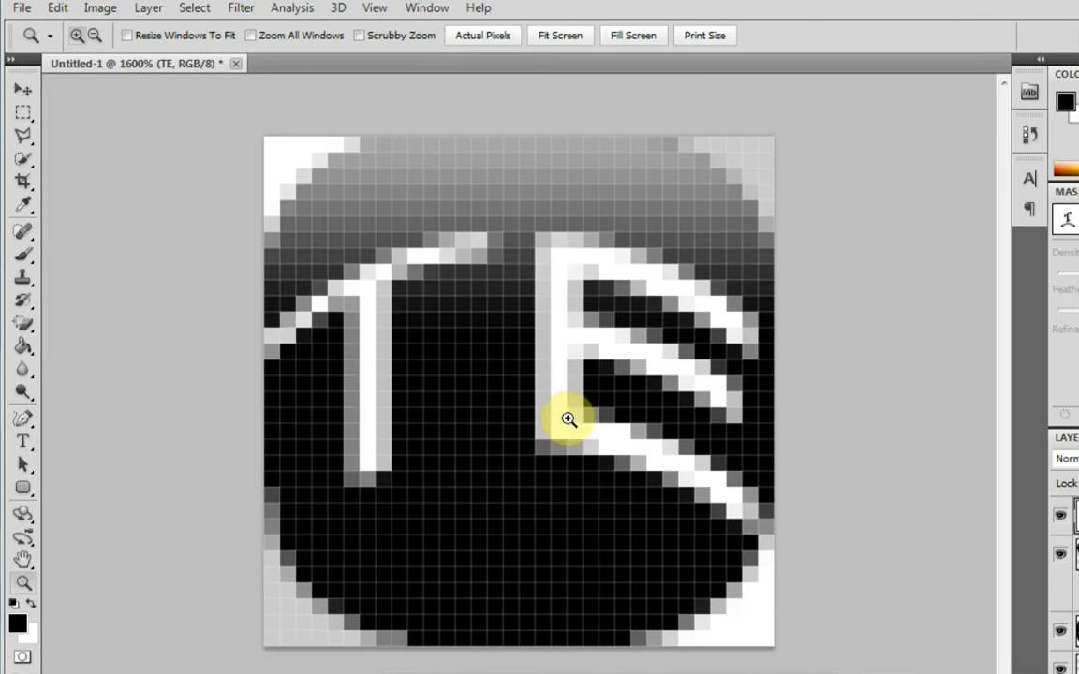